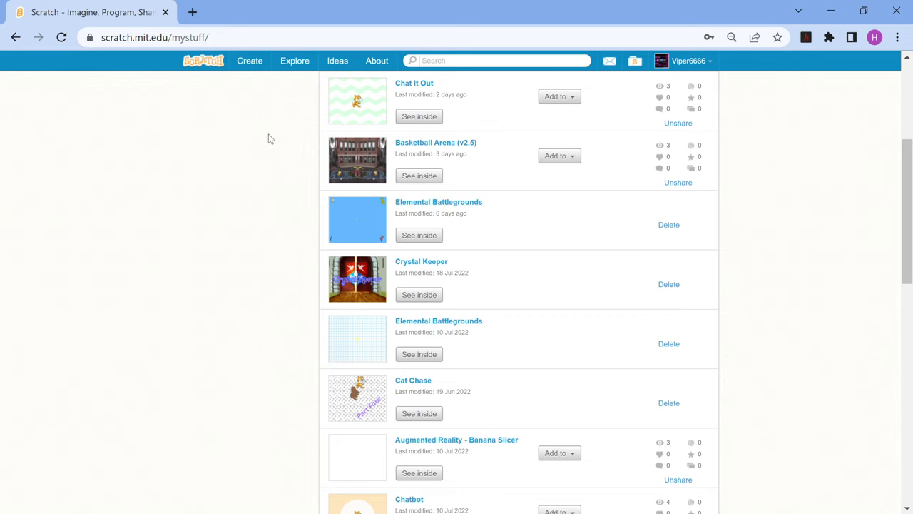
Scroll the My Stuff project list to find Basketball Arena (v2.5).
scroll("up", 3)
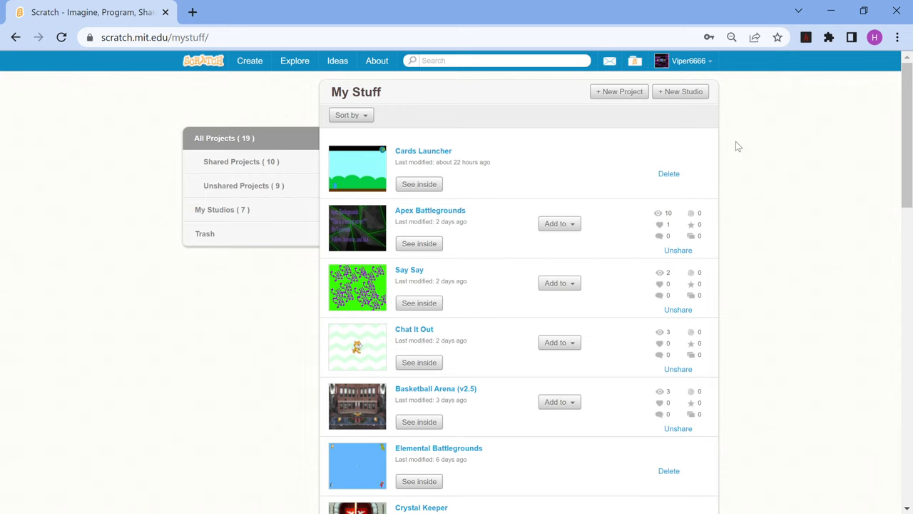
mouse_move(386, 208)
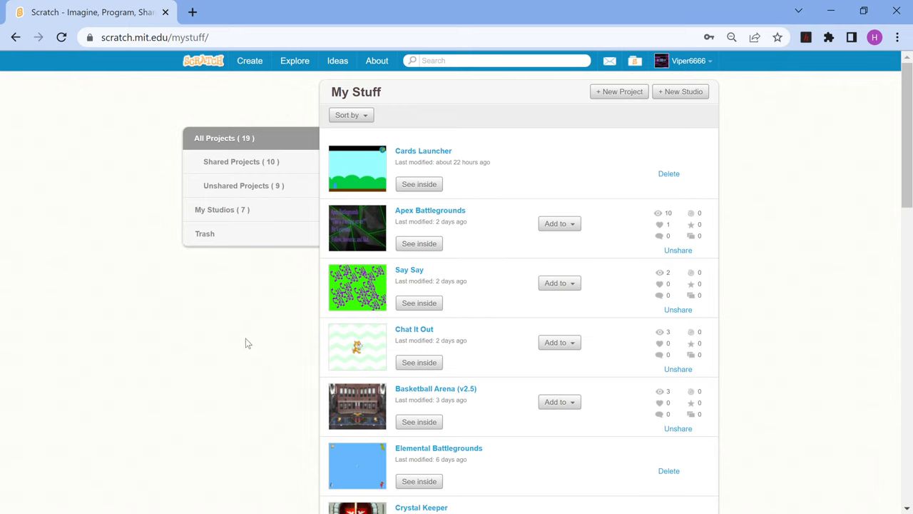
mouse_move(274, 326)
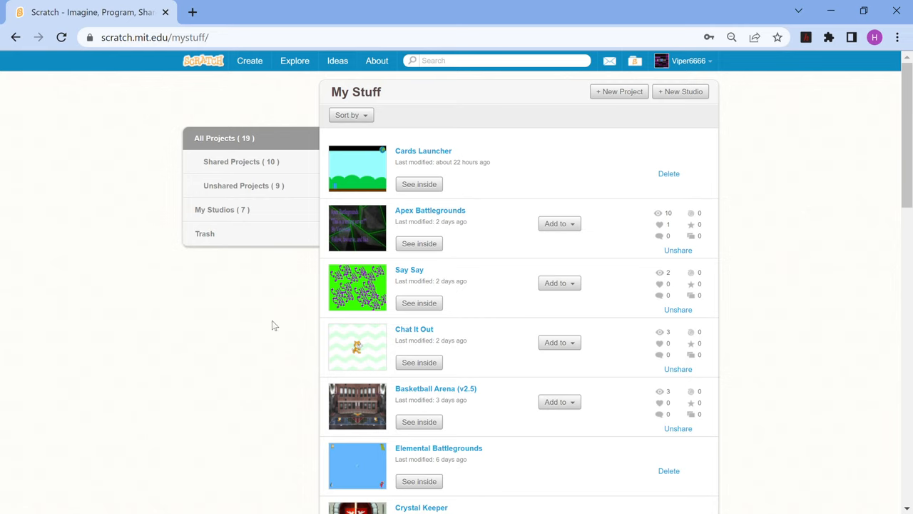
mouse_move(180, 228)
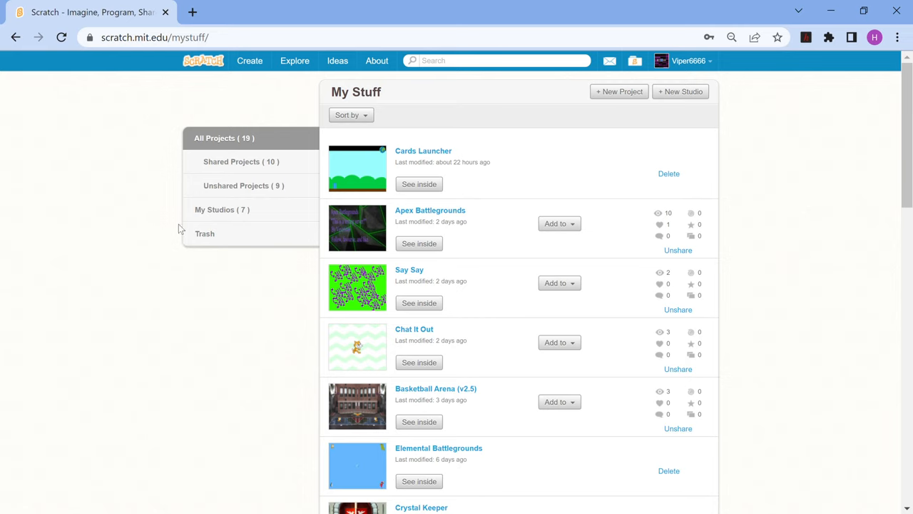
mouse_move(278, 267)
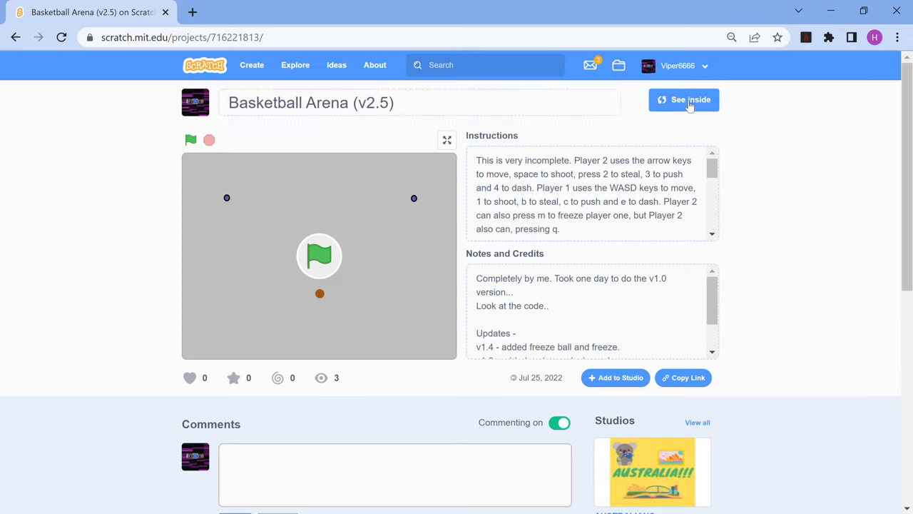
Load Basketball Arena (v2.5) in the editor through See inside.
left_click(683, 100)
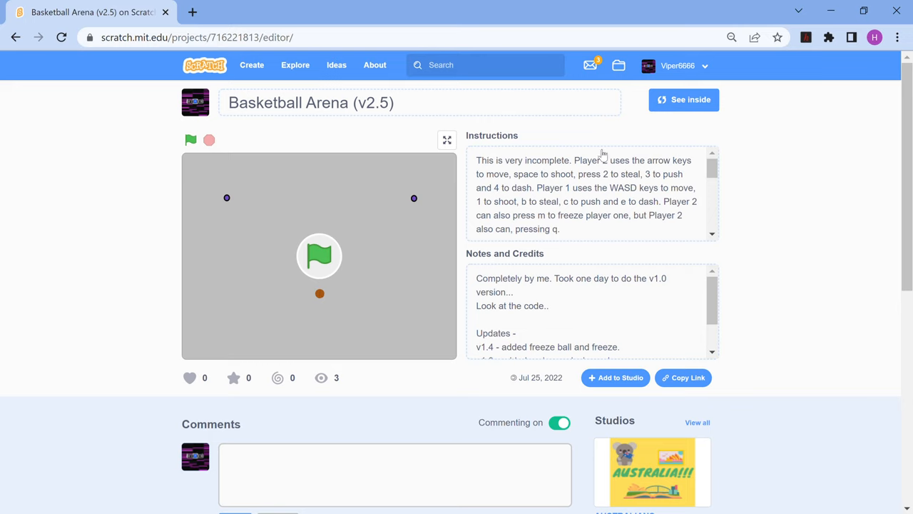
mouse_move(430, 179)
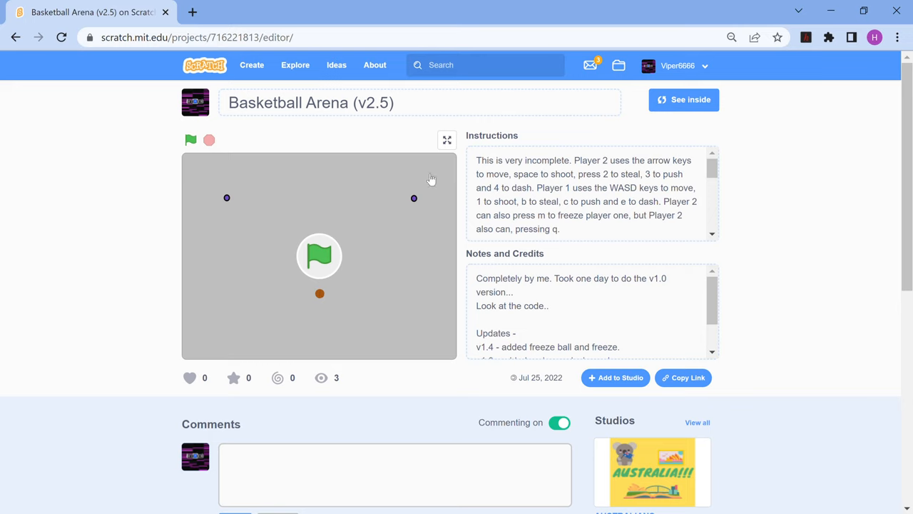
left_click(683, 99)
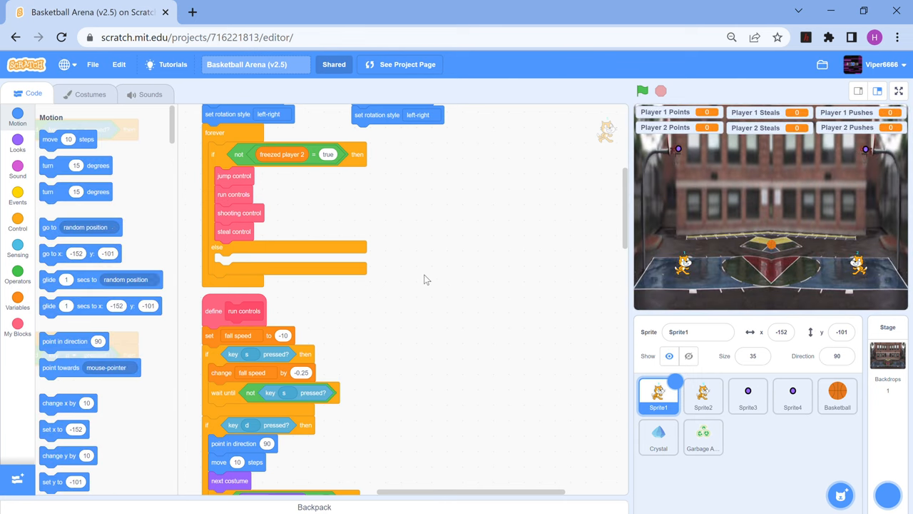
mouse_move(574, 232)
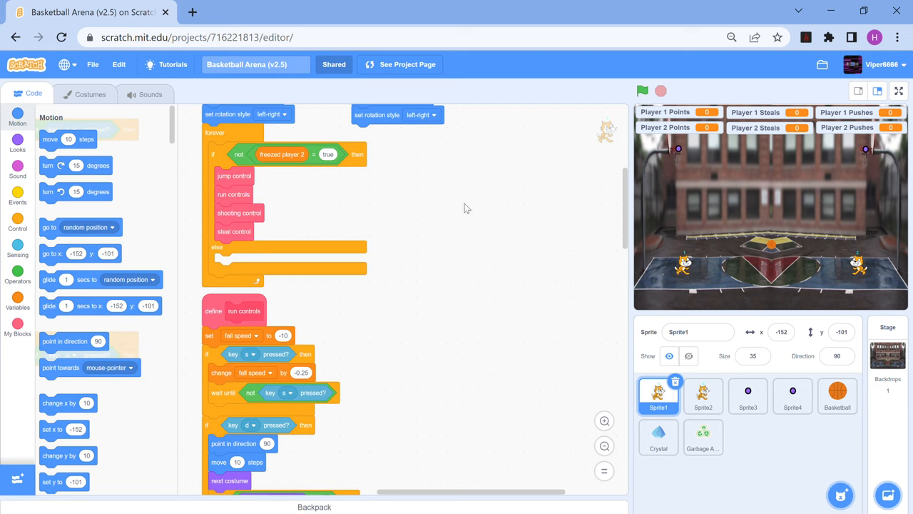
mouse_move(424, 201)
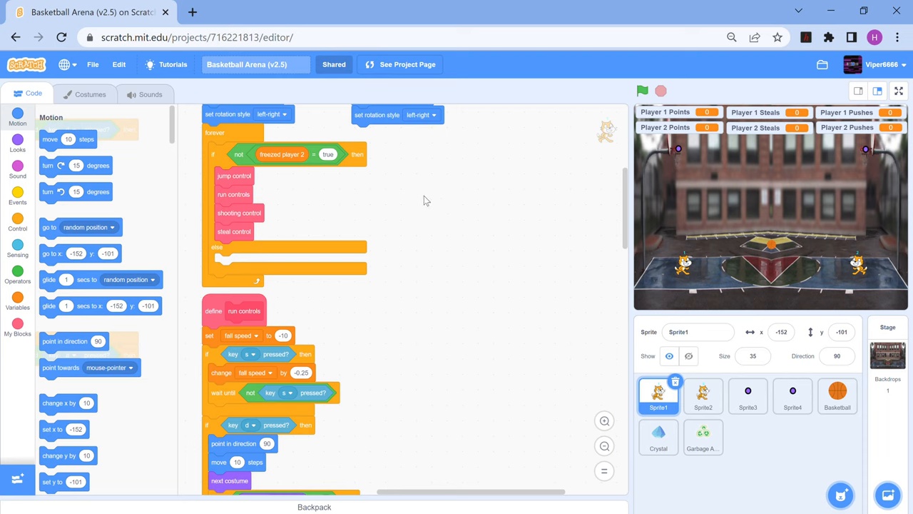
mouse_move(335, 171)
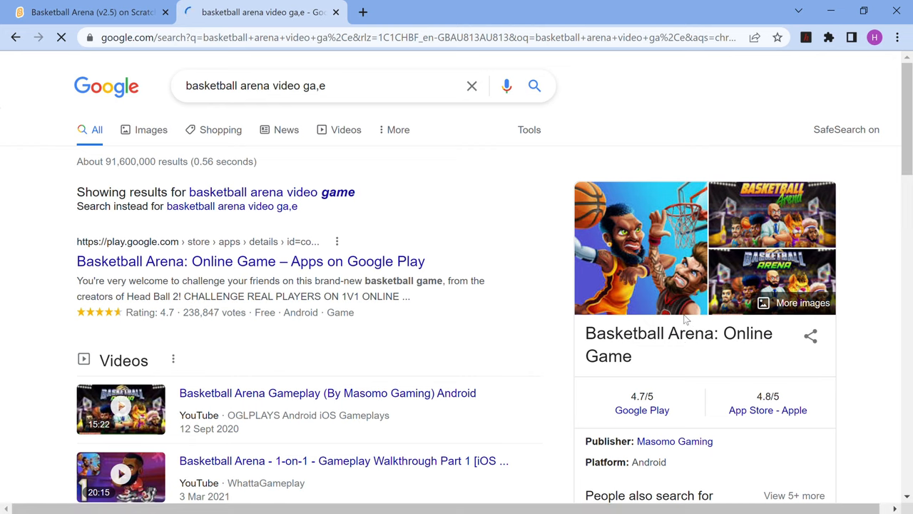
Return from the Google basketball arena search to the Scratch project tab.
left_click(93, 12)
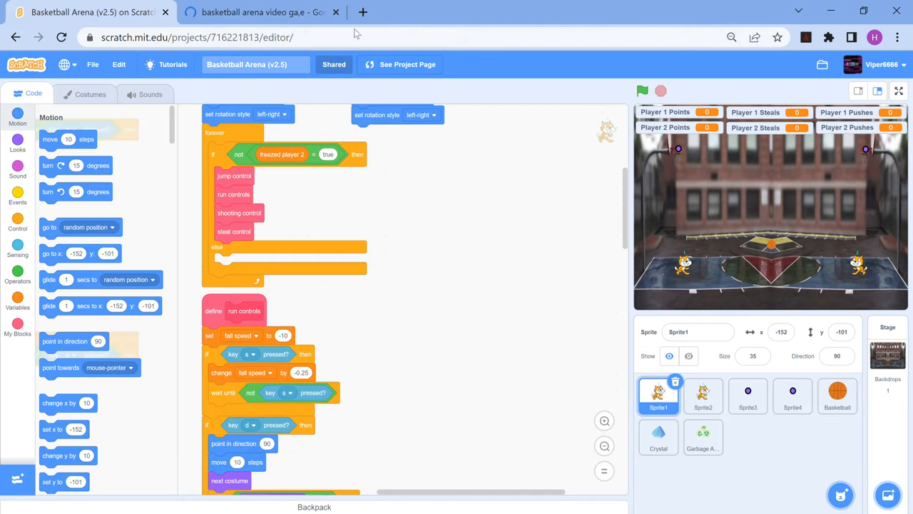
left_click(335, 12)
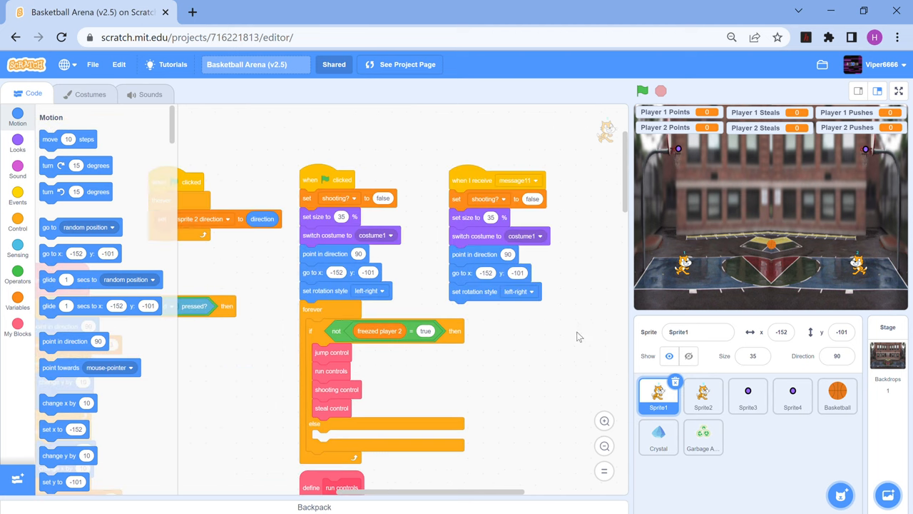
scroll("down", 3)
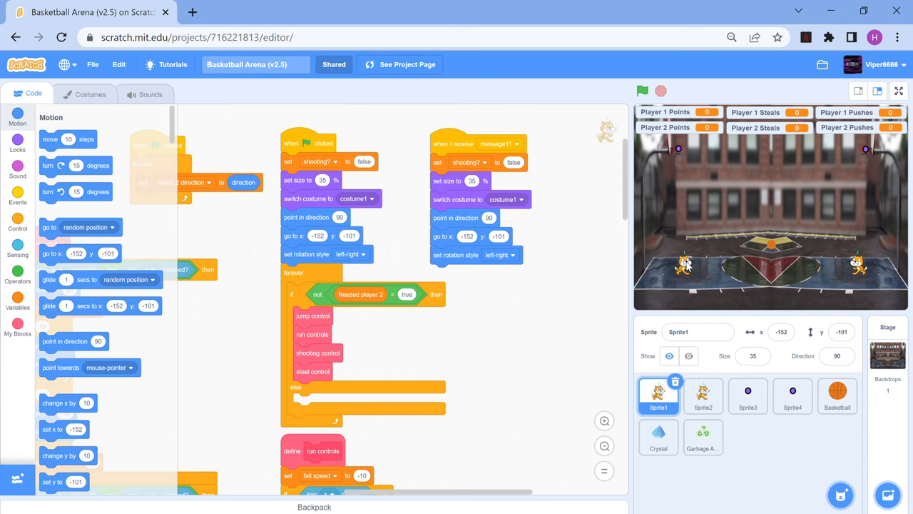
mouse_move(511, 328)
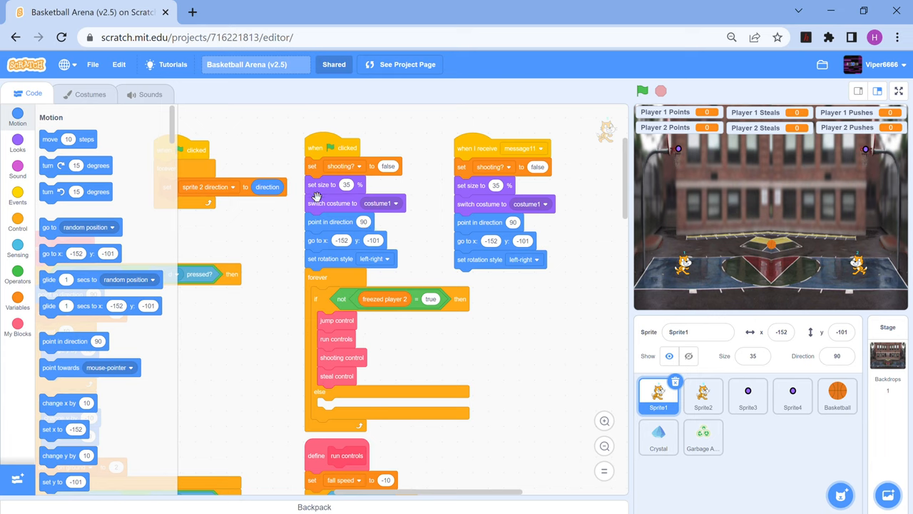
mouse_move(284, 338)
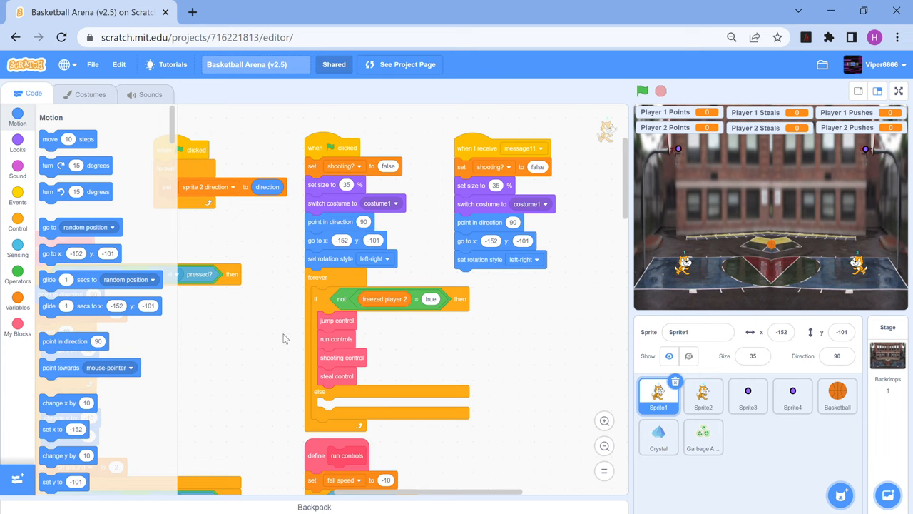
mouse_move(563, 405)
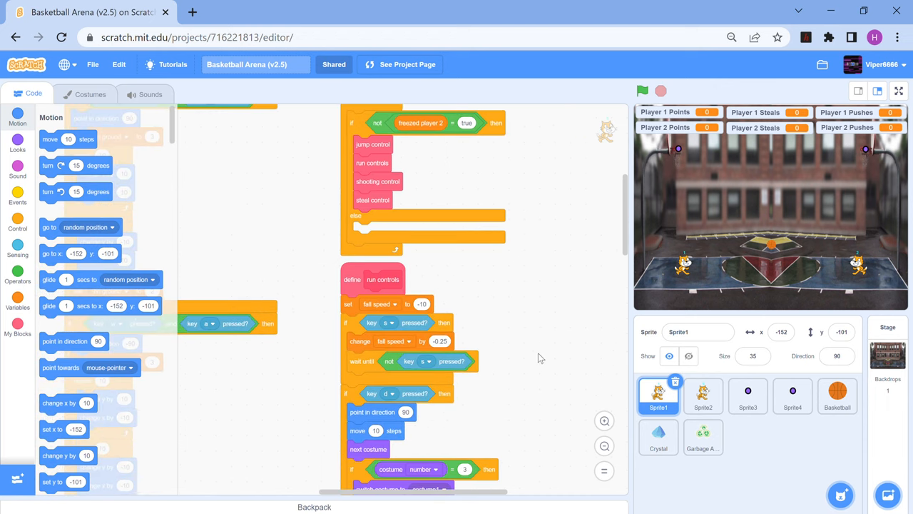
mouse_move(482, 274)
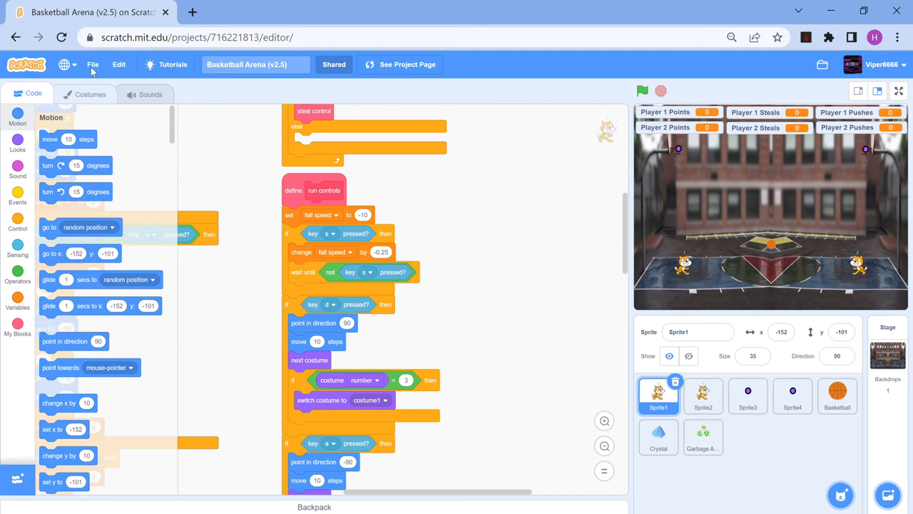
Flip through Sprite1's cat costumes: costume1, costume2, then costume3.
left_click(90, 95)
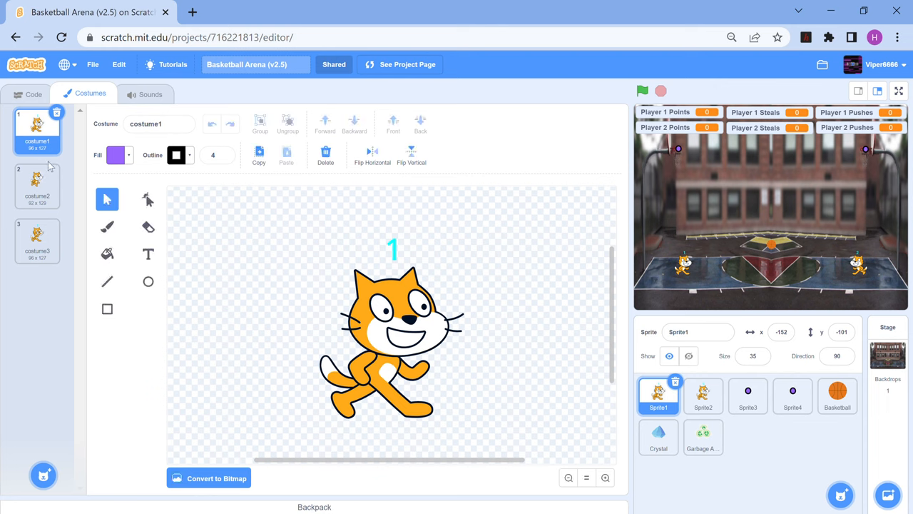
left_click(37, 185)
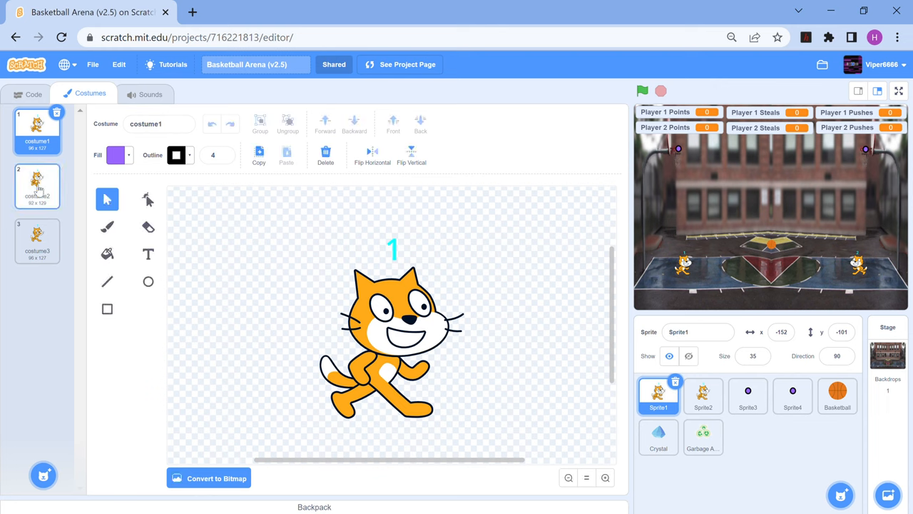
left_click(37, 185)
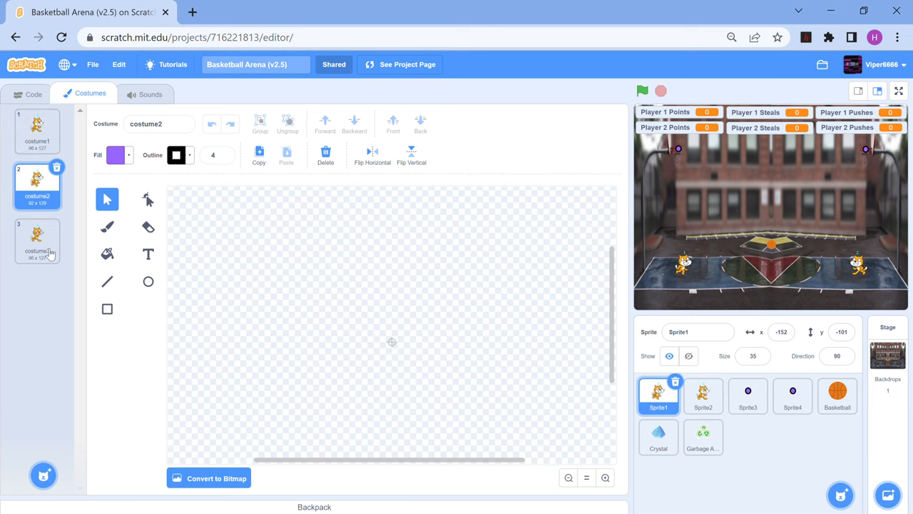
left_click(37, 242)
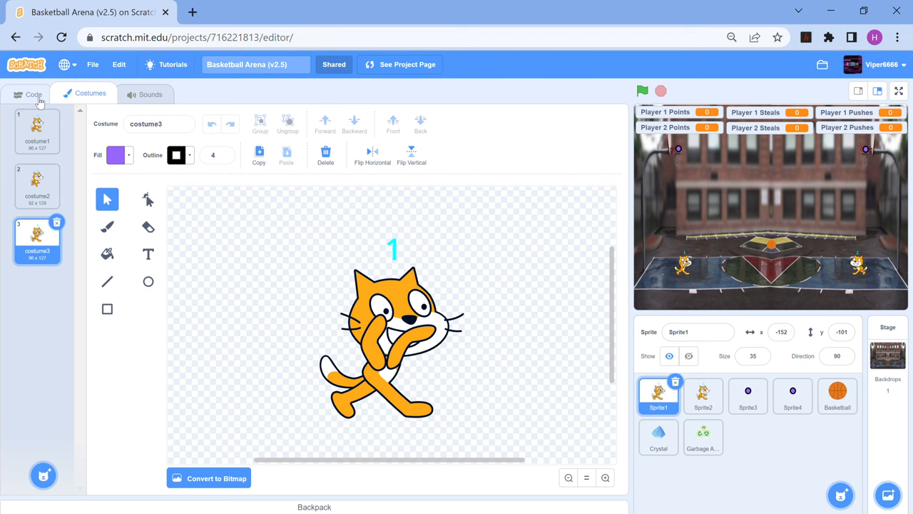
left_click(32, 93)
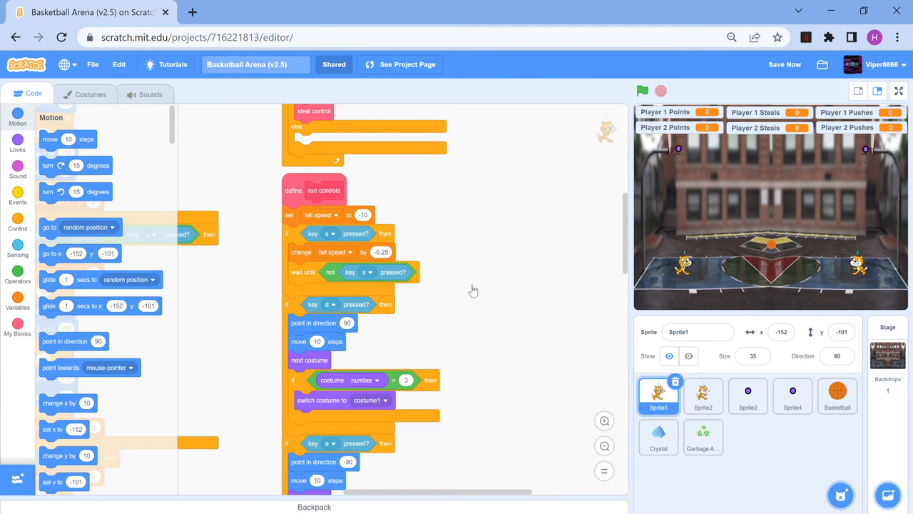
mouse_move(512, 298)
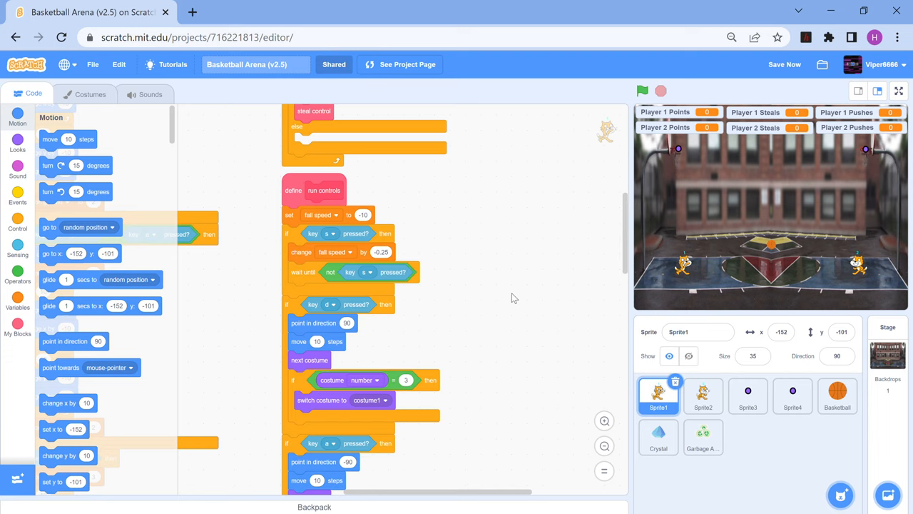
mouse_move(519, 219)
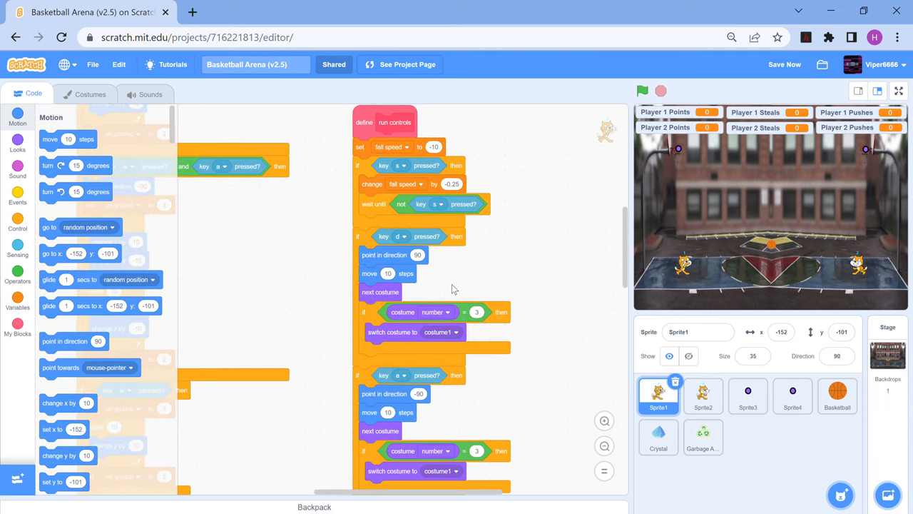
mouse_move(535, 426)
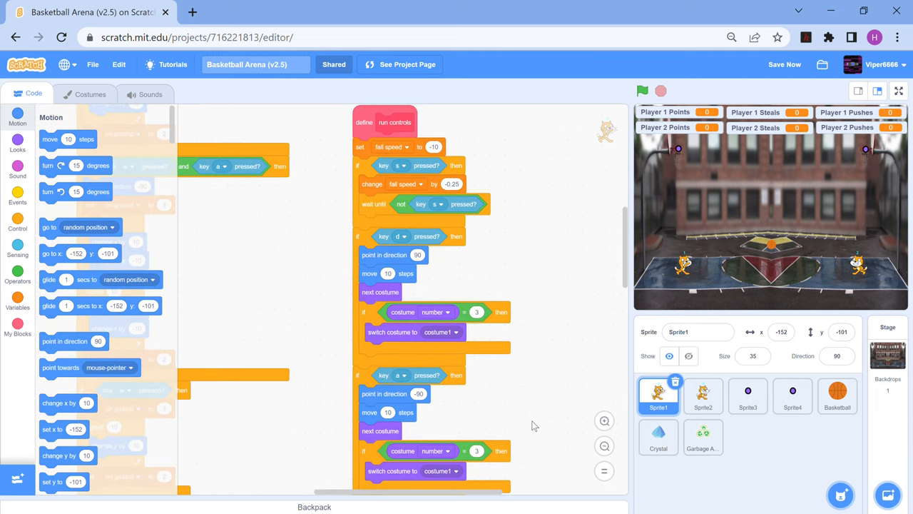
scroll("down", 3)
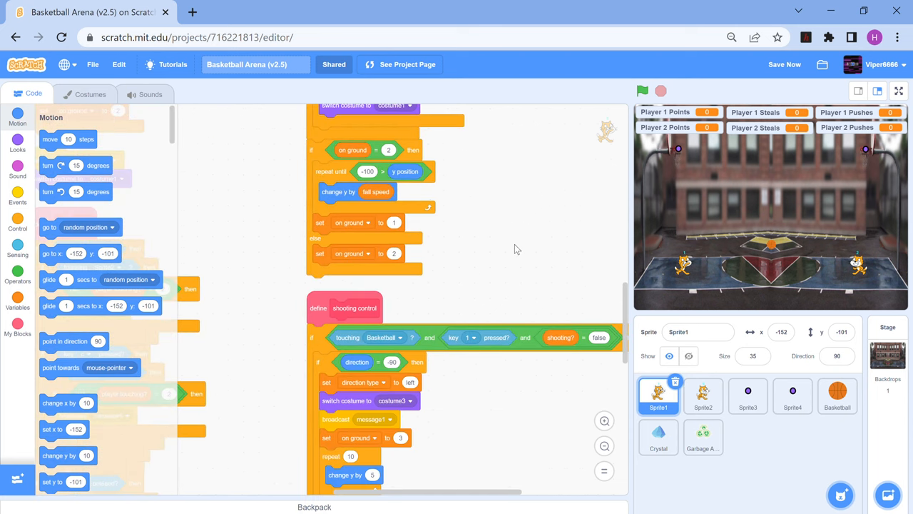
mouse_move(489, 233)
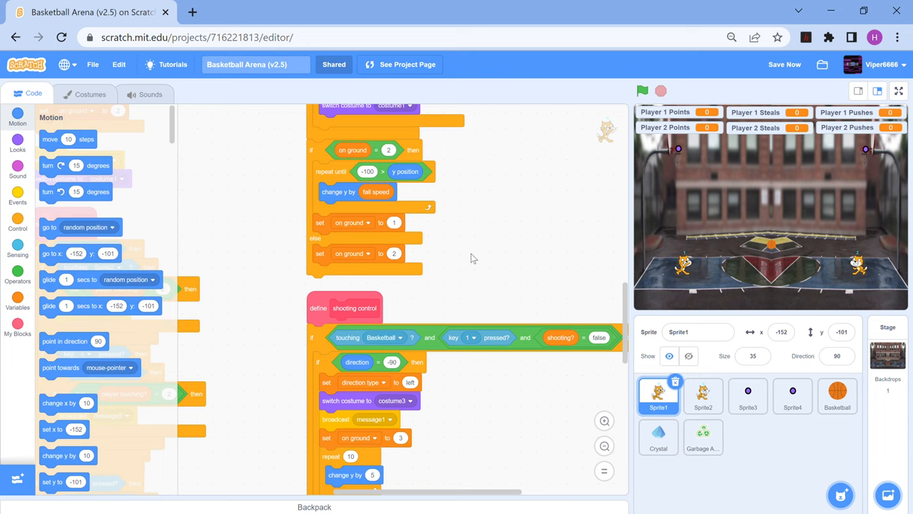
mouse_move(509, 466)
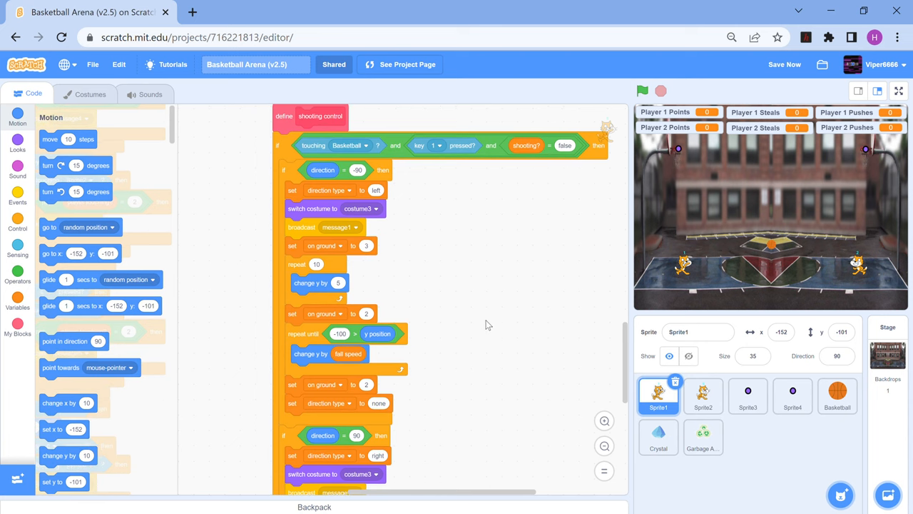
scroll("down", 3)
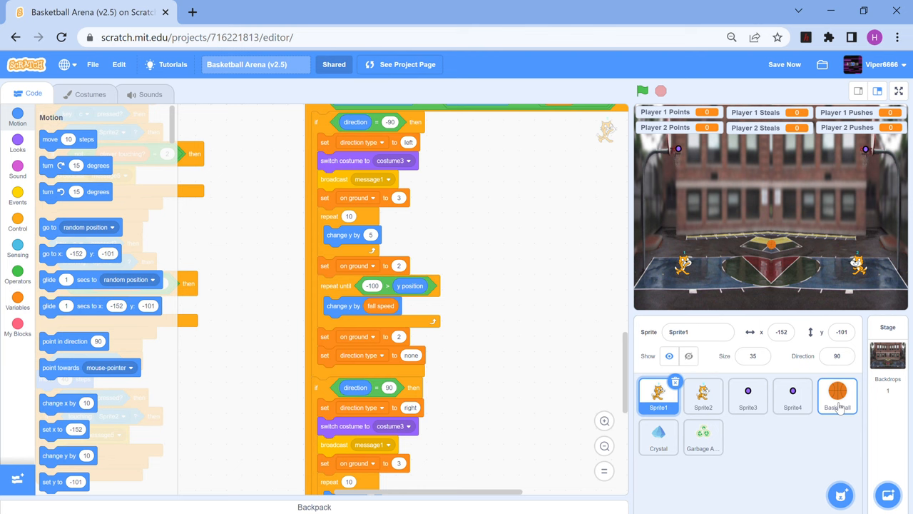
mouse_move(868, 422)
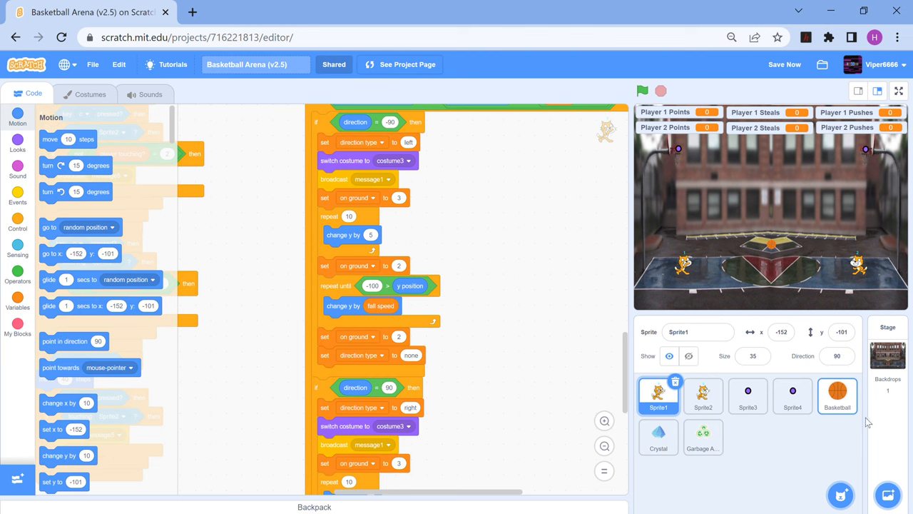
Select the Basketball sprite and scroll through its check touching, gravity and steal scripts.
left_click(837, 396)
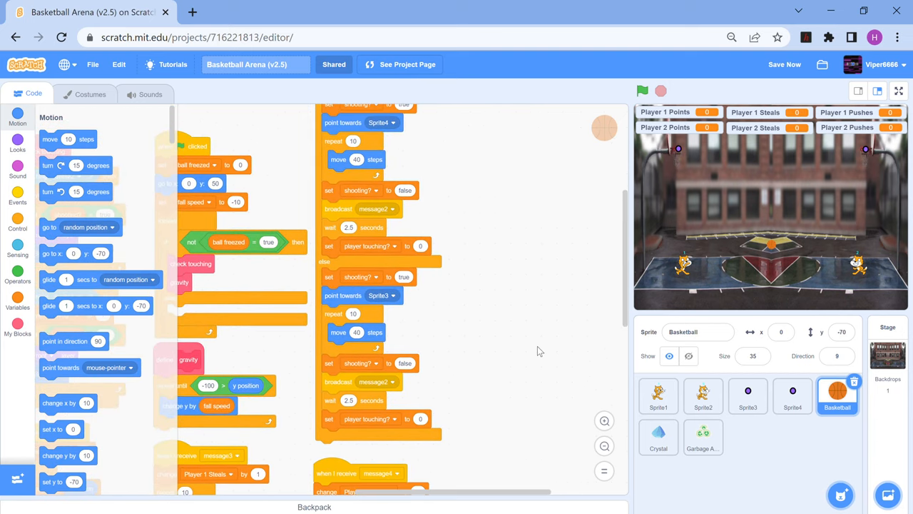
mouse_move(664, 228)
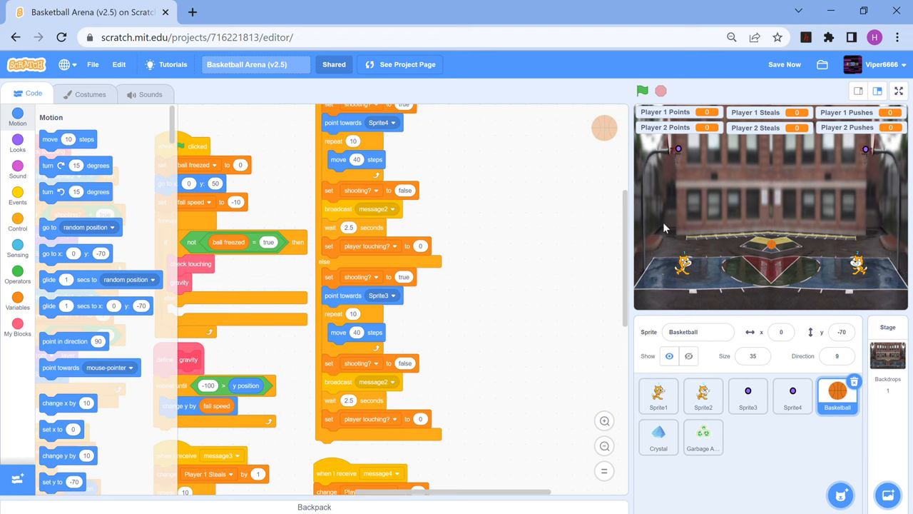
mouse_move(807, 251)
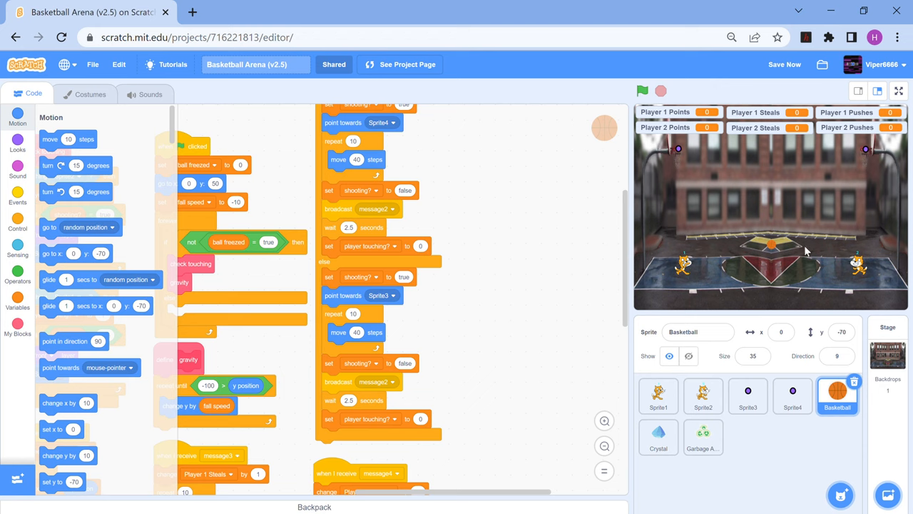
mouse_move(864, 152)
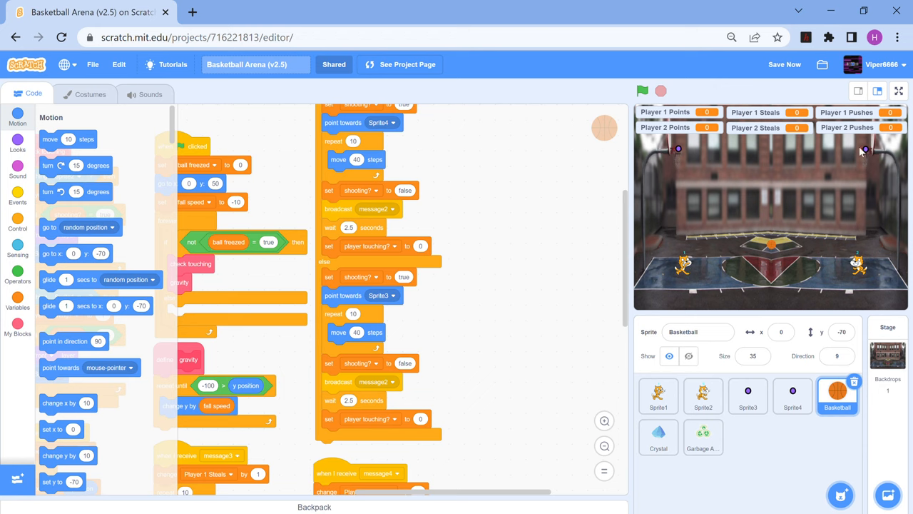
mouse_move(736, 217)
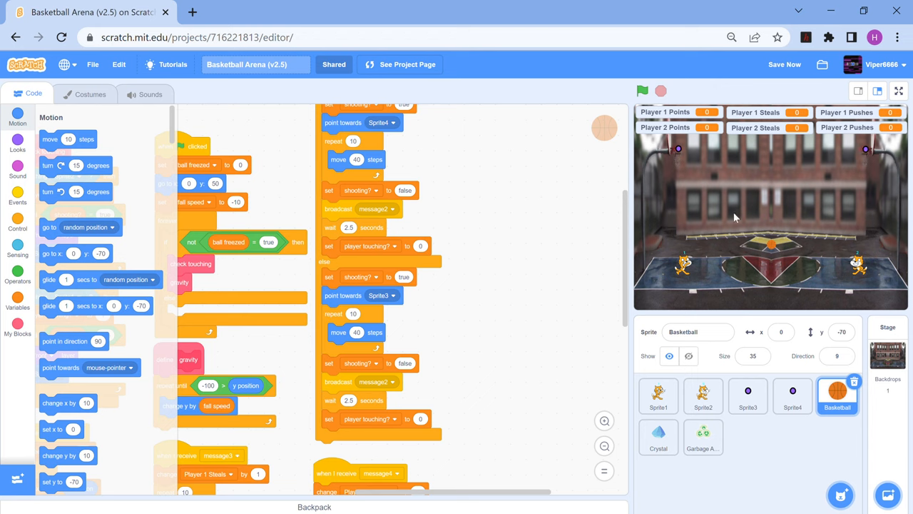
mouse_move(711, 253)
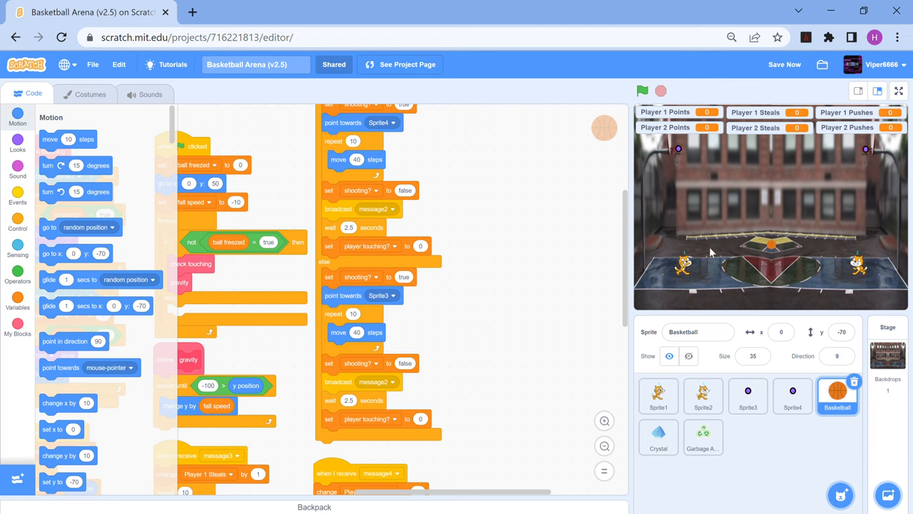
mouse_move(694, 174)
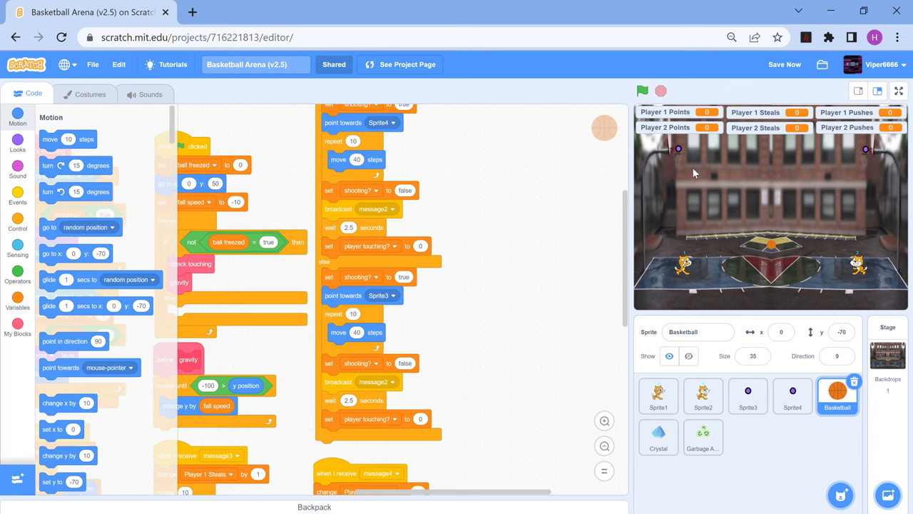
mouse_move(678, 150)
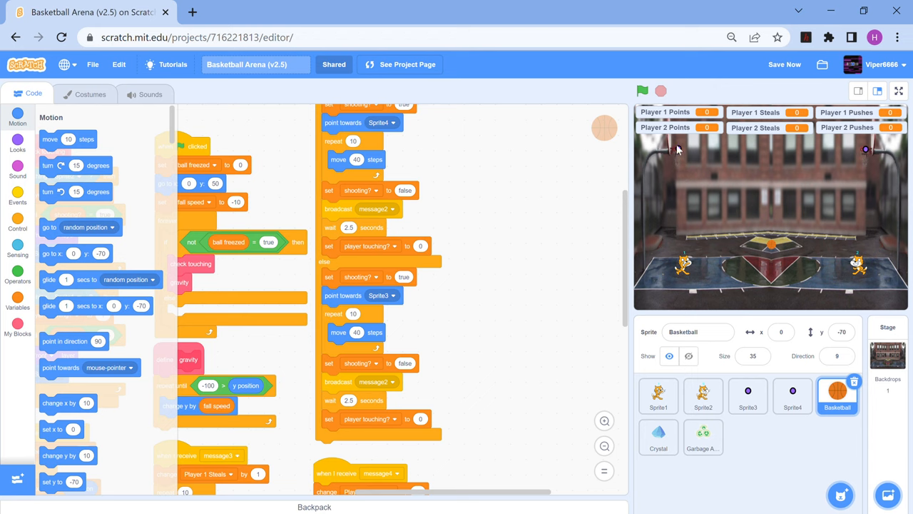
mouse_move(503, 276)
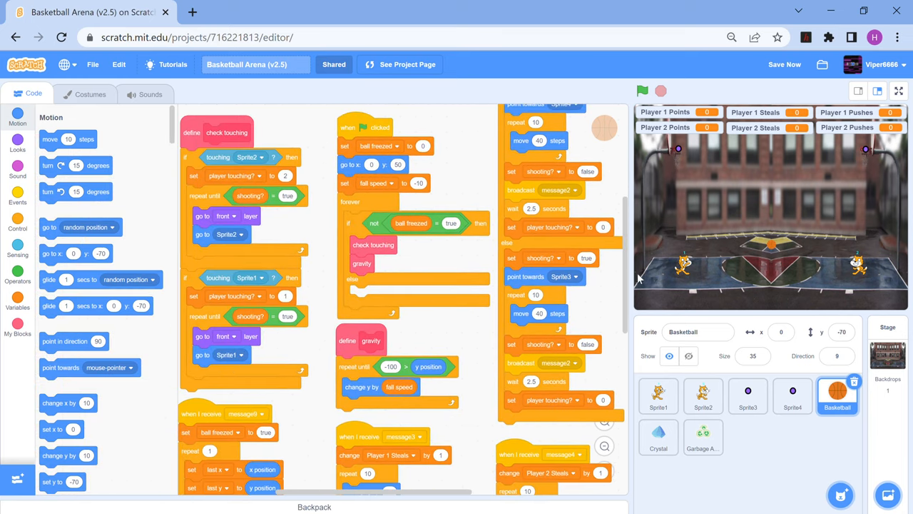
scroll("down", 3)
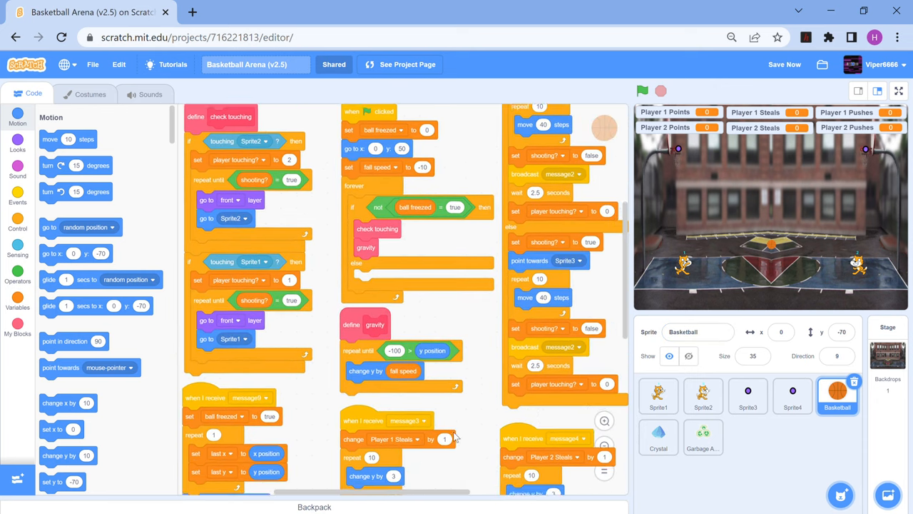
scroll("down", 3)
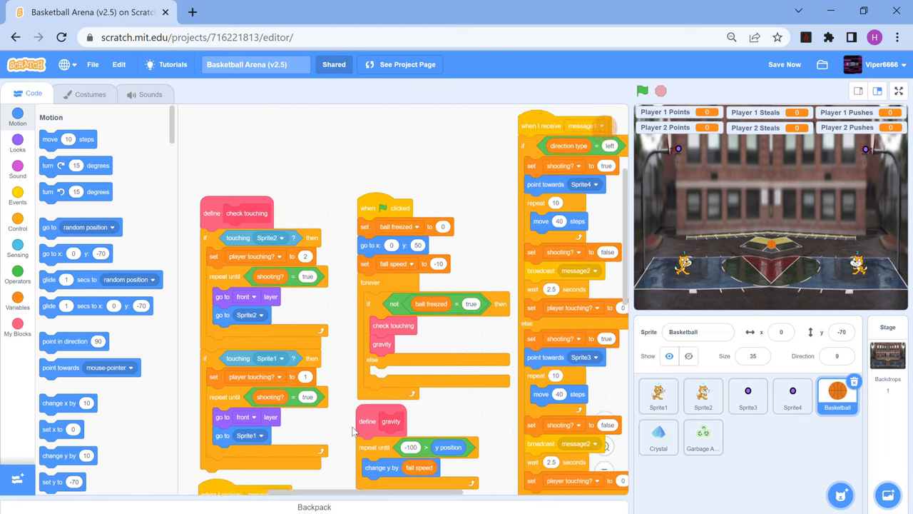
scroll("down", 3)
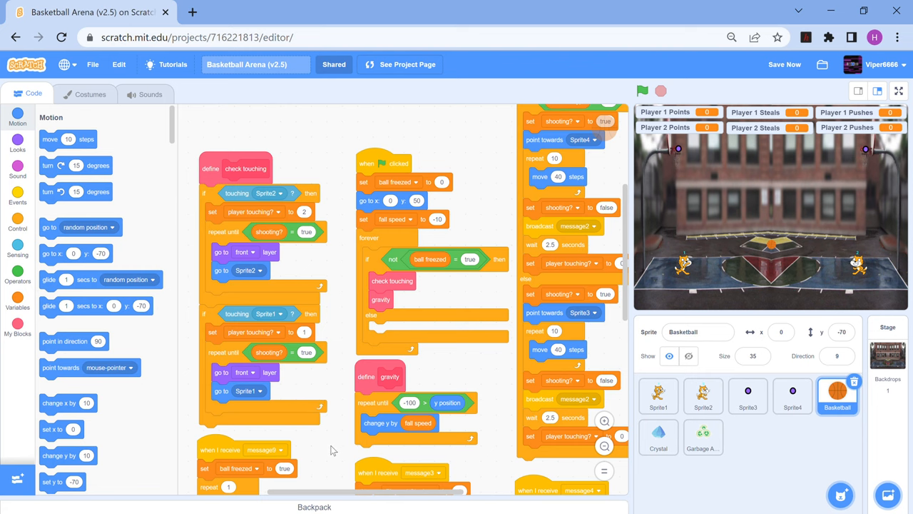
scroll("down", 3)
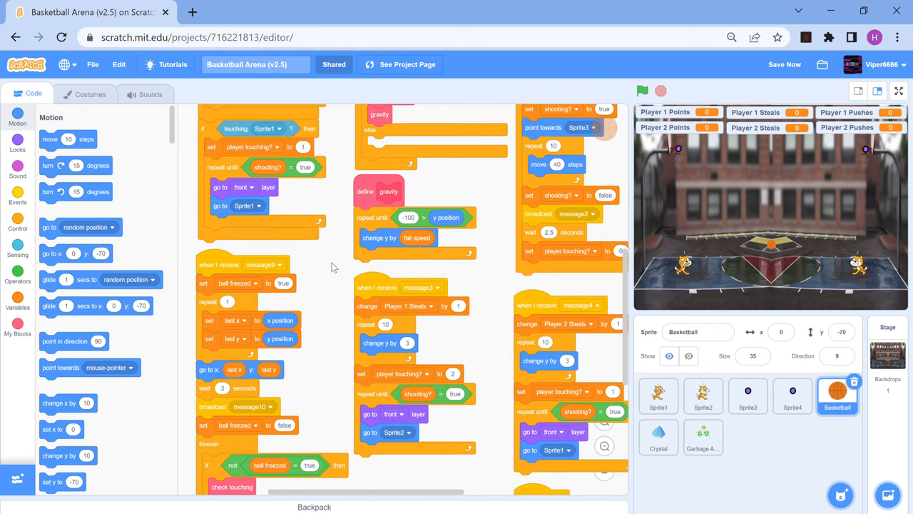
scroll("down", 3)
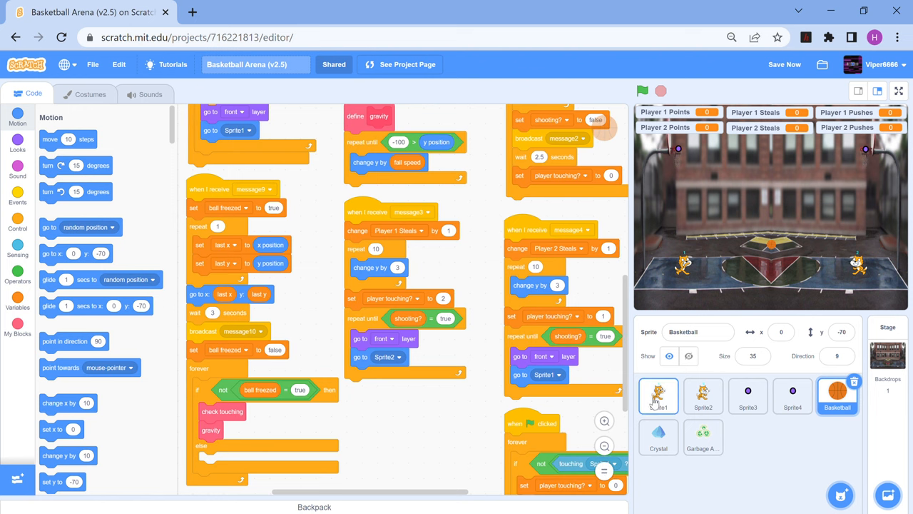
Reselect Sprite1, then go to the Basketball Arena (v2.5) public project page.
left_click(784, 64)
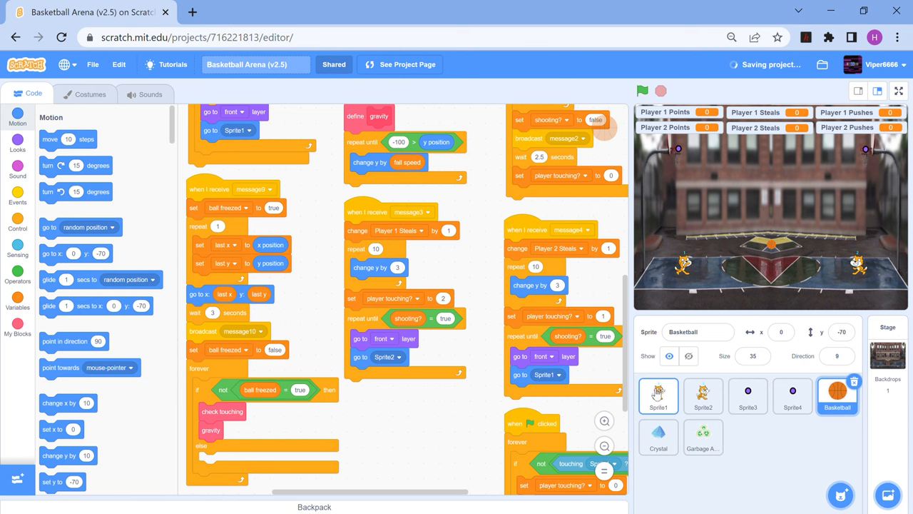
left_click(658, 396)
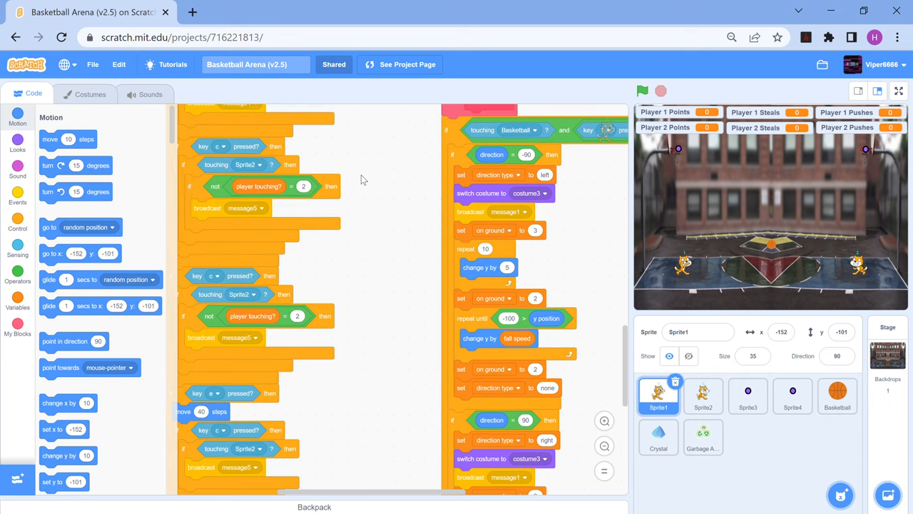
left_click(408, 64)
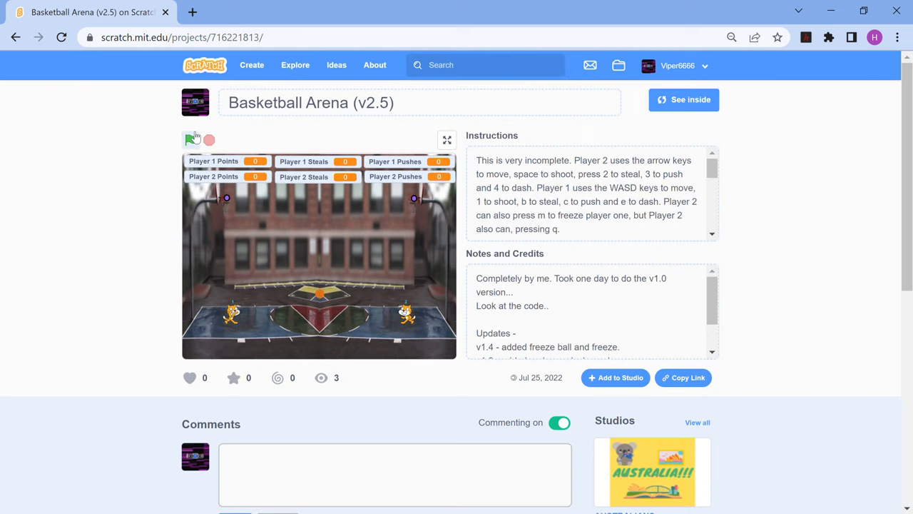
Start the Basketball Arena game with the green flag, then stop it.
left_click(190, 139)
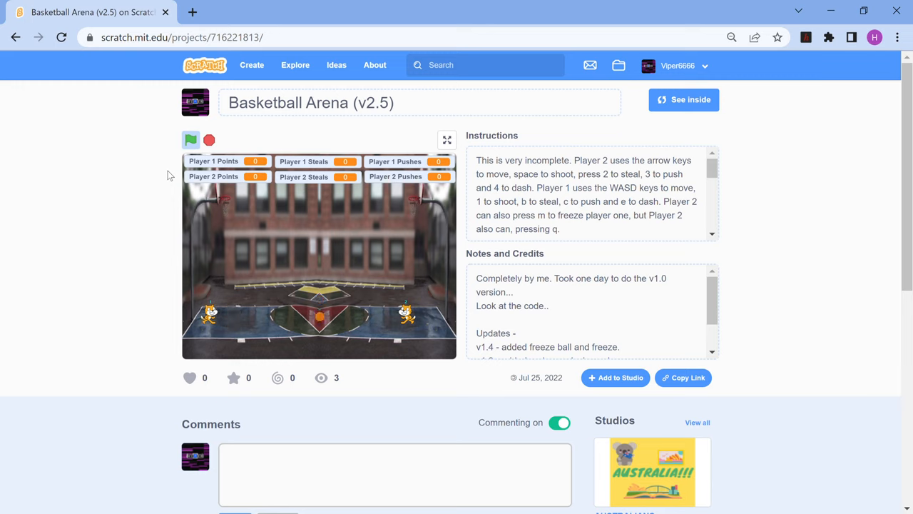
left_click(190, 140)
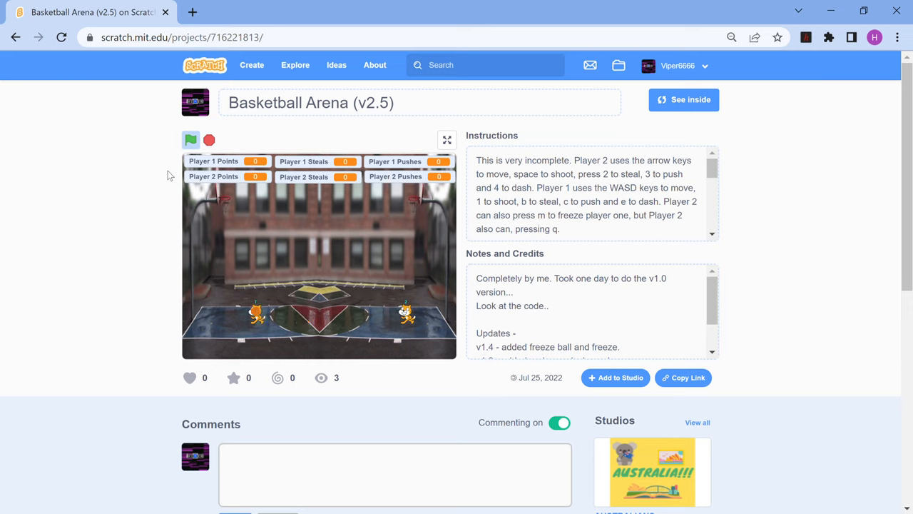
left_click(190, 139)
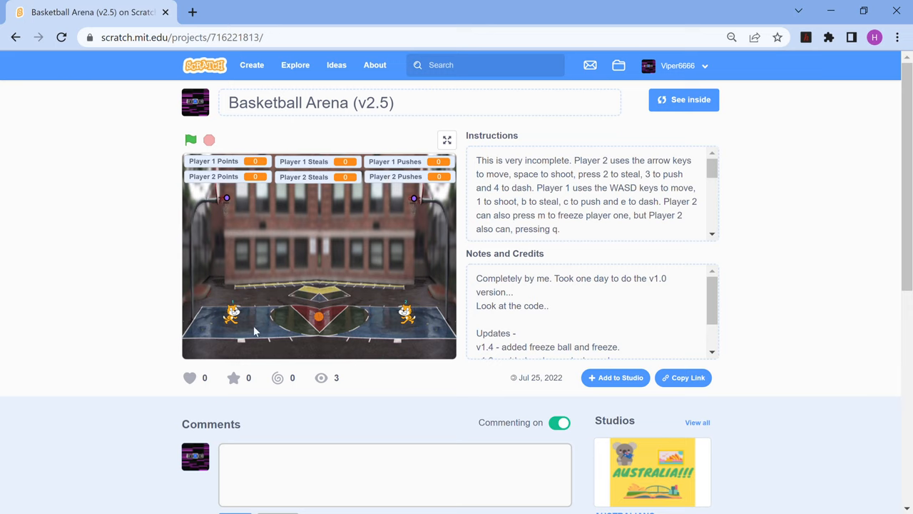
mouse_move(547, 353)
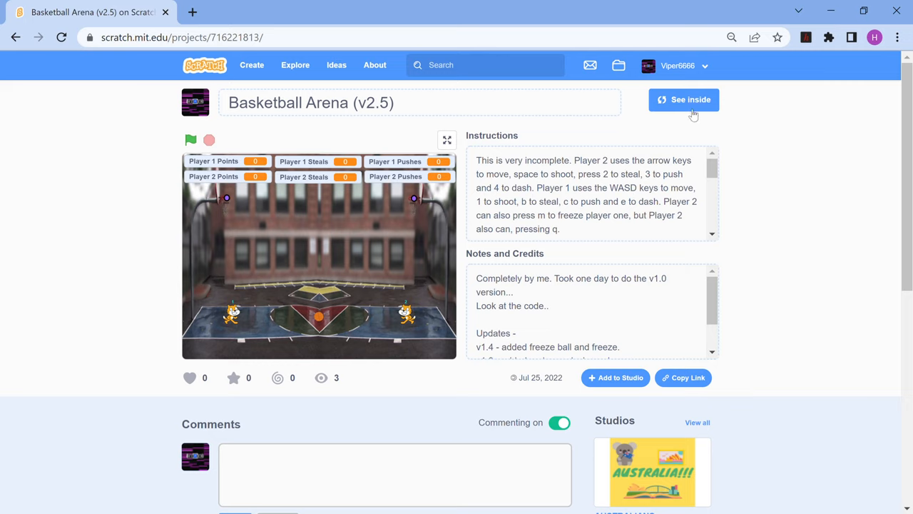
mouse_move(492, 200)
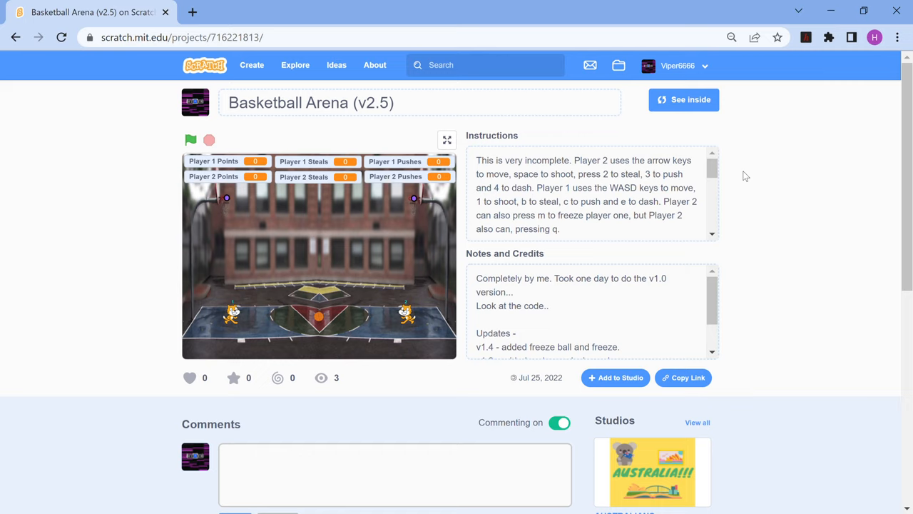
mouse_move(723, 169)
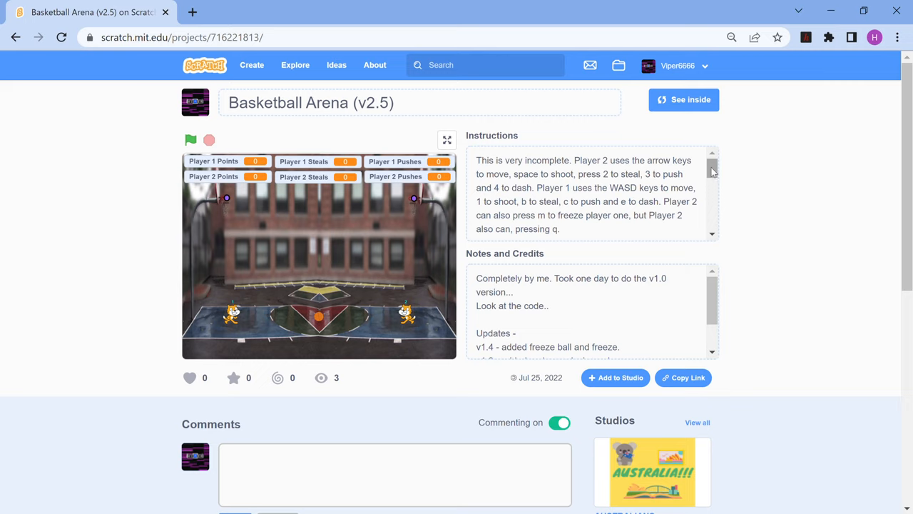
mouse_move(628, 205)
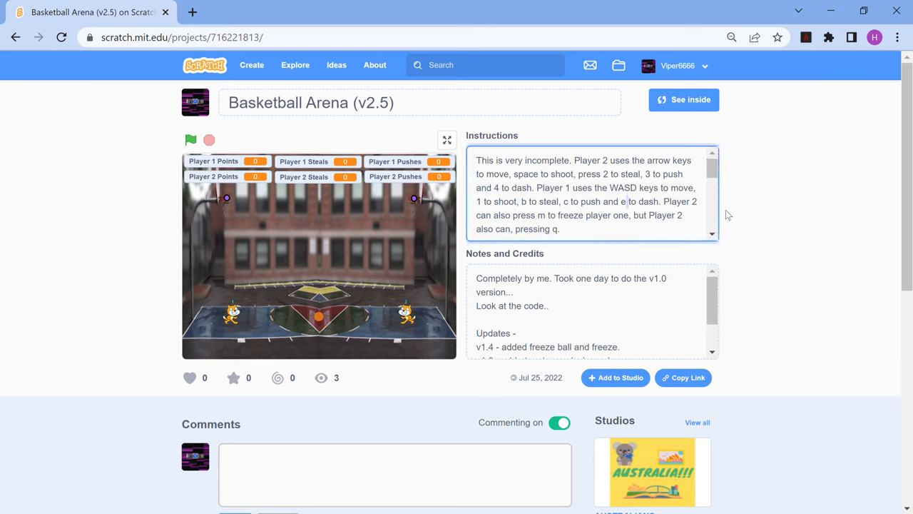
scroll("down", 3)
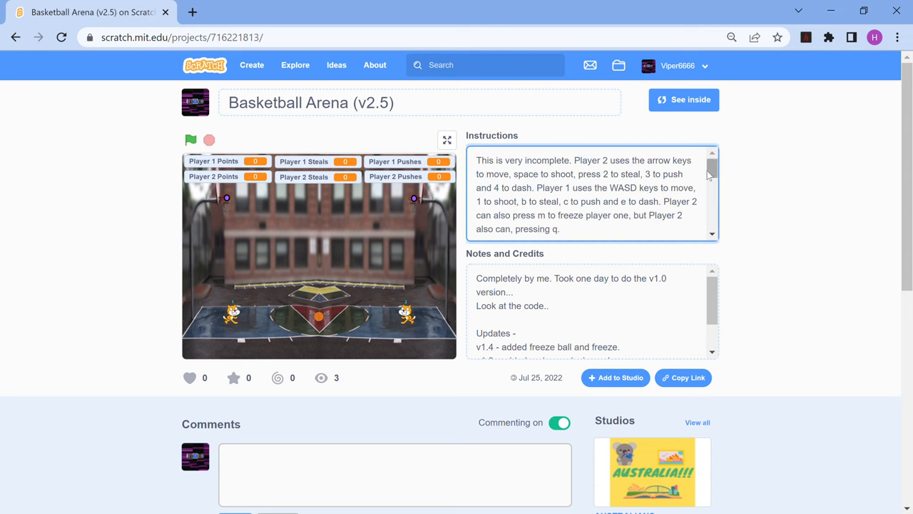
mouse_move(709, 172)
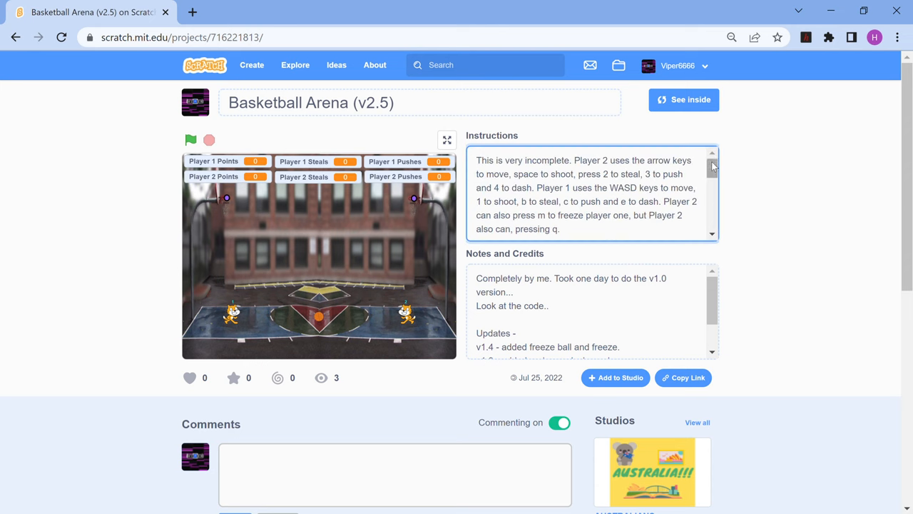
scroll("down", 3)
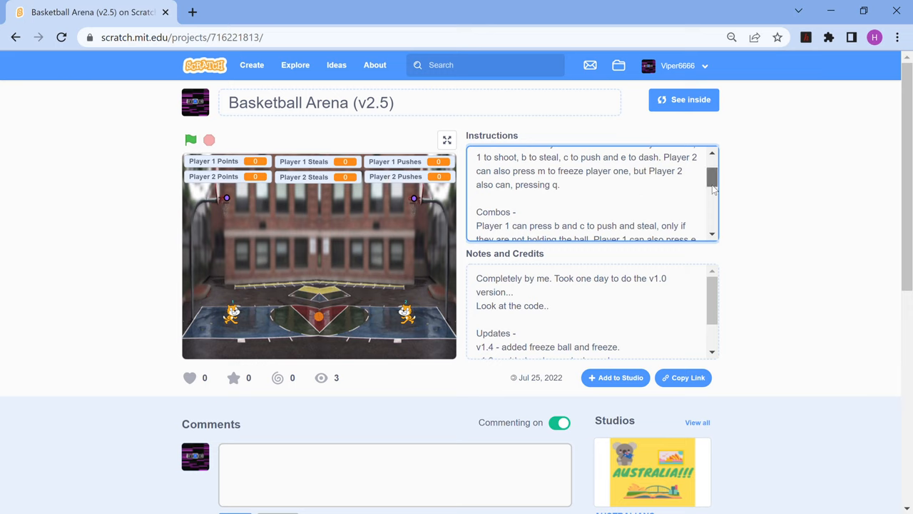
scroll("down", 3)
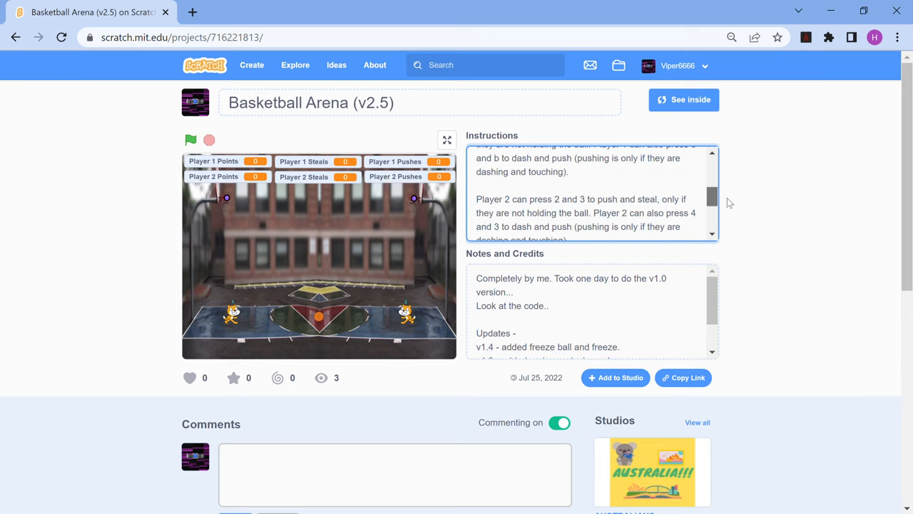
scroll("down", 3)
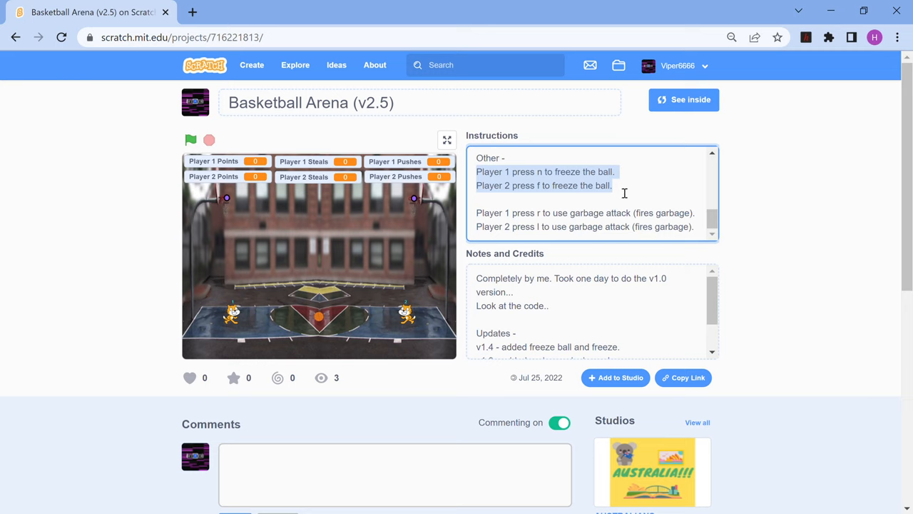
left_click(481, 205)
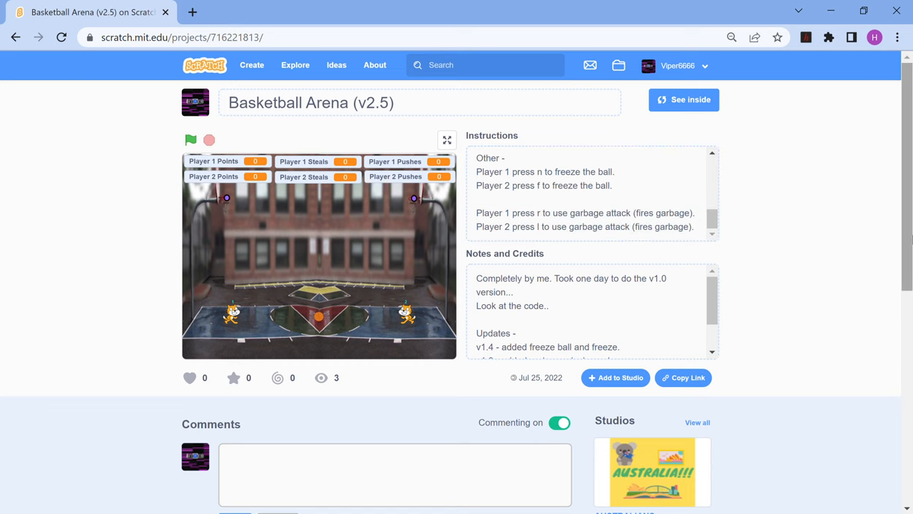
scroll("down", 3)
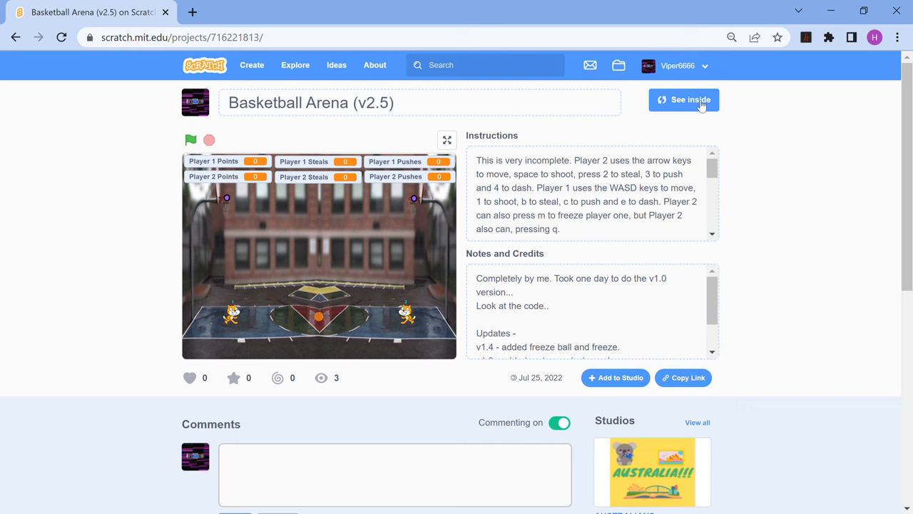
Reopen Basketball Arena (v2.5) in the editor to view Sprite1's key-press scripts.
left_click(683, 100)
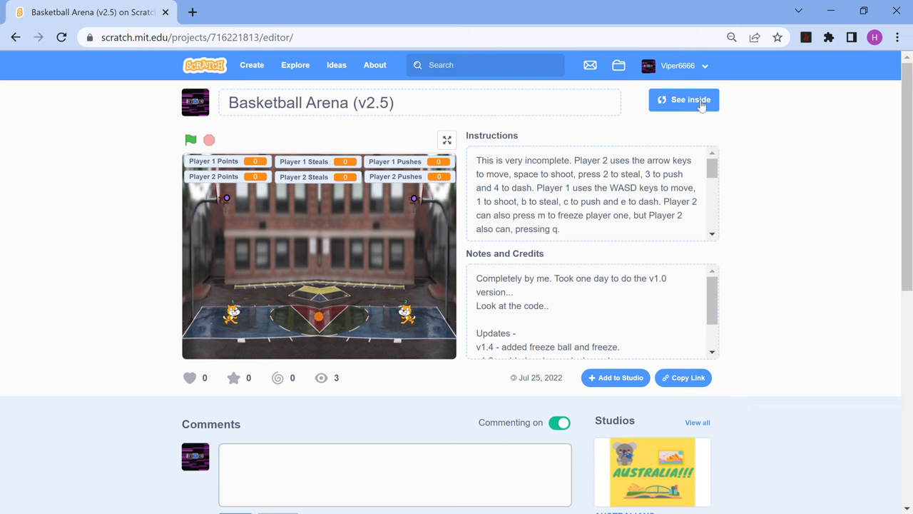
left_click(683, 99)
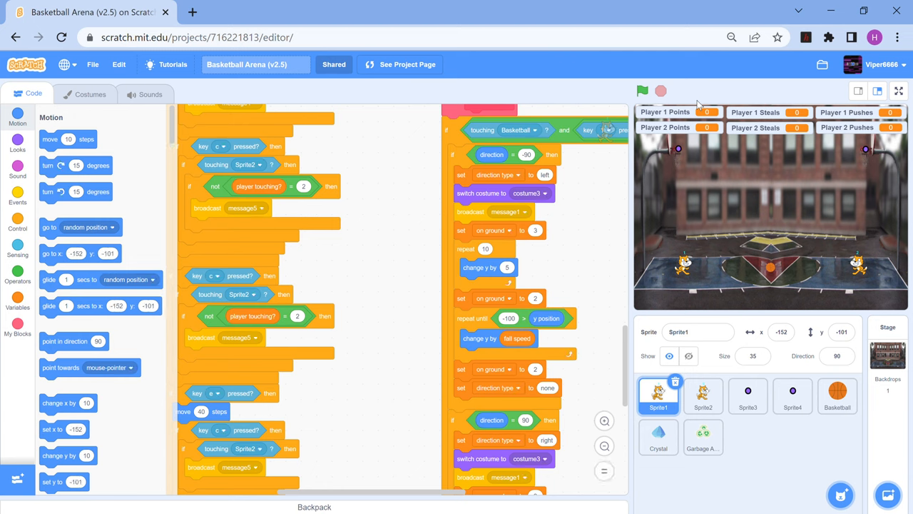
mouse_move(855, 160)
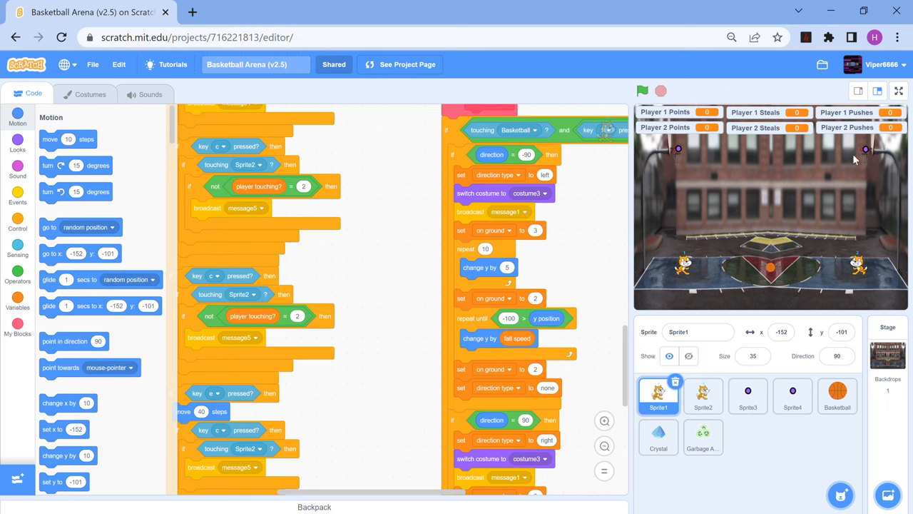
mouse_move(653, 442)
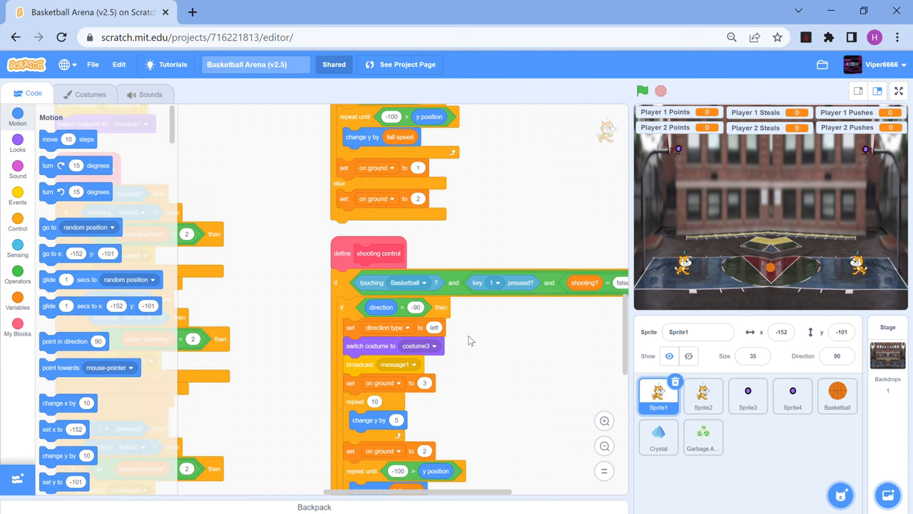
scroll("down", 3)
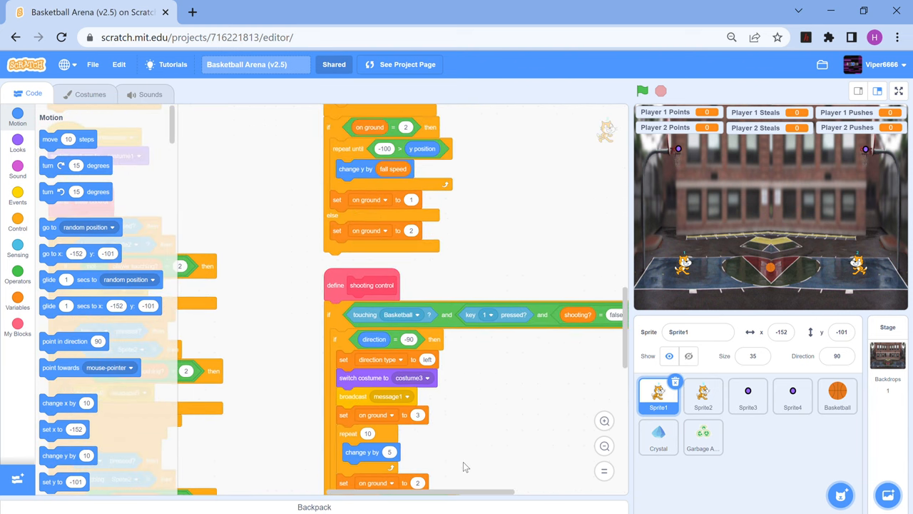
scroll("down", 3)
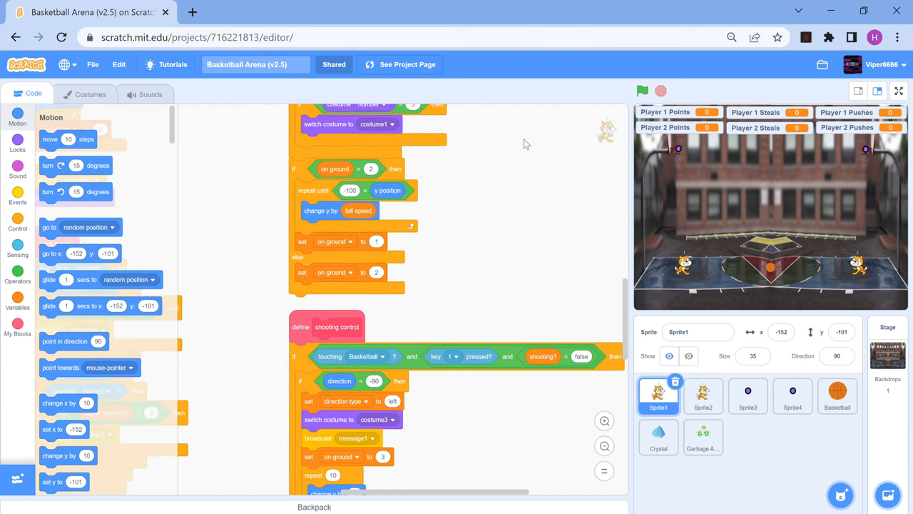
mouse_move(516, 190)
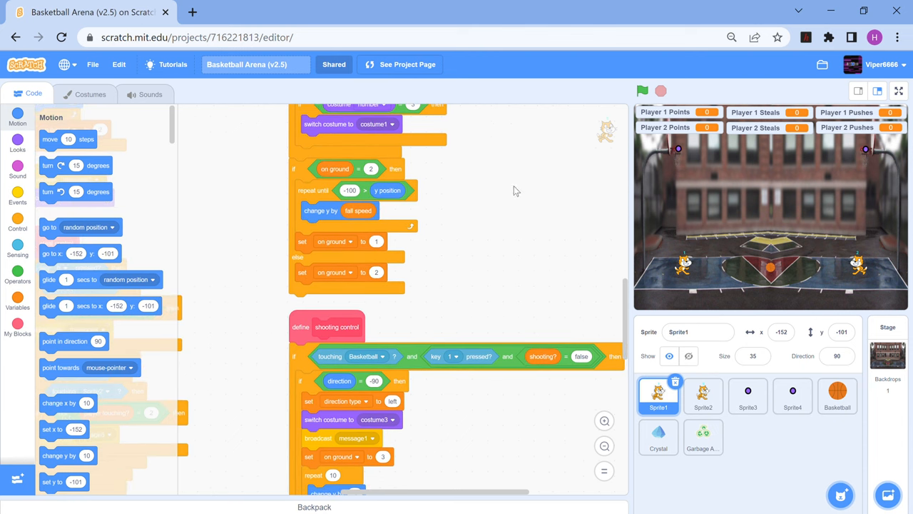
mouse_move(509, 176)
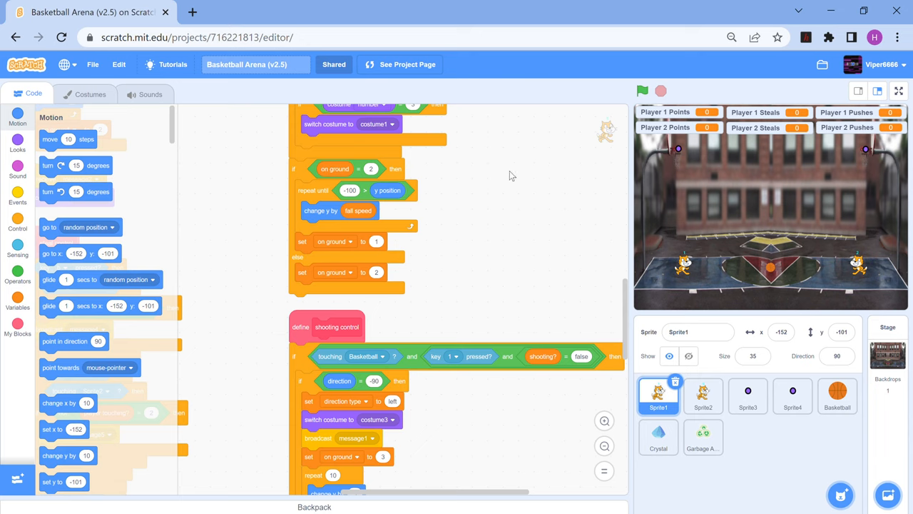
mouse_move(498, 225)
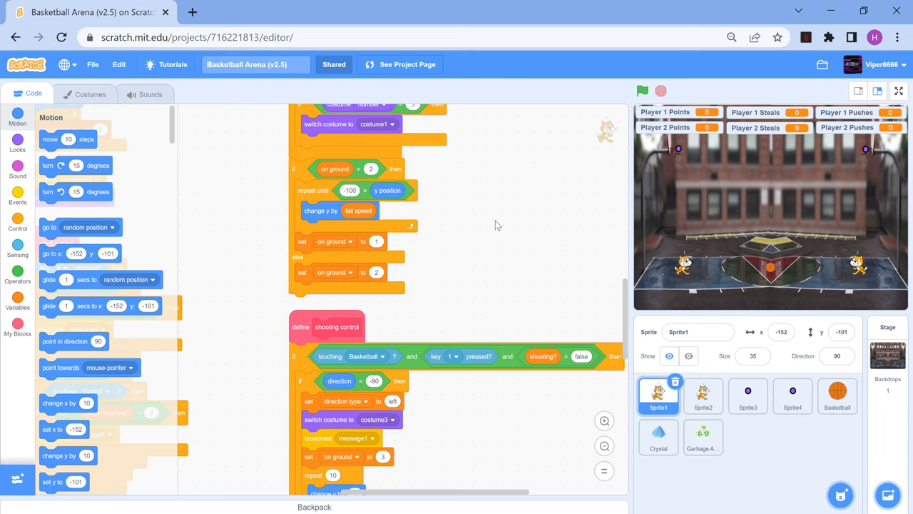
mouse_move(508, 259)
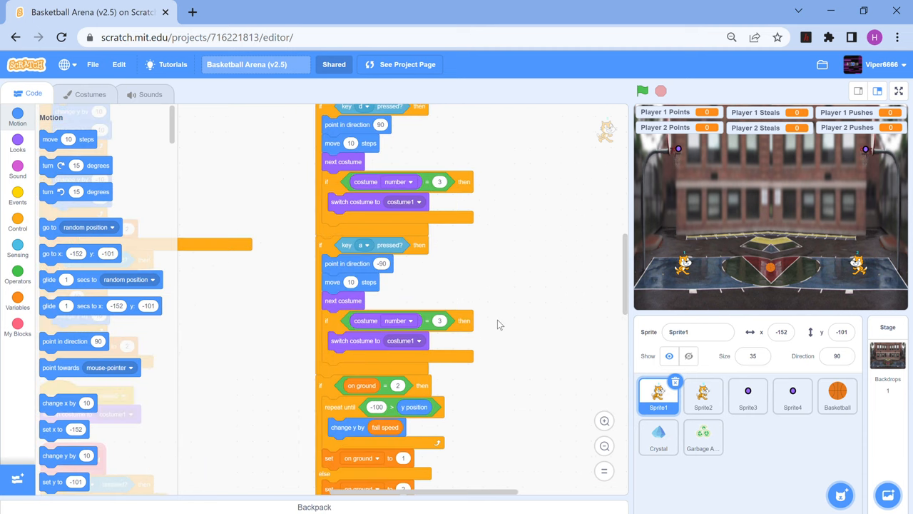
scroll("down", 3)
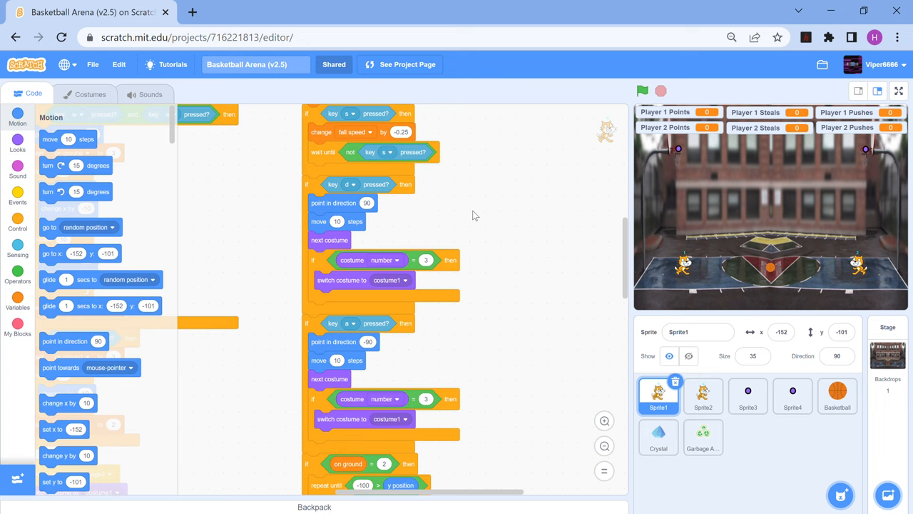
mouse_move(825, 76)
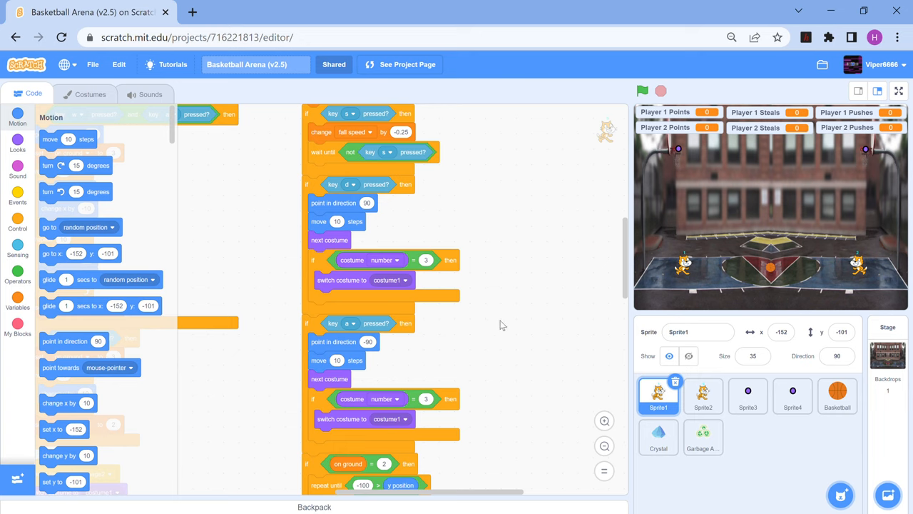
mouse_move(530, 336)
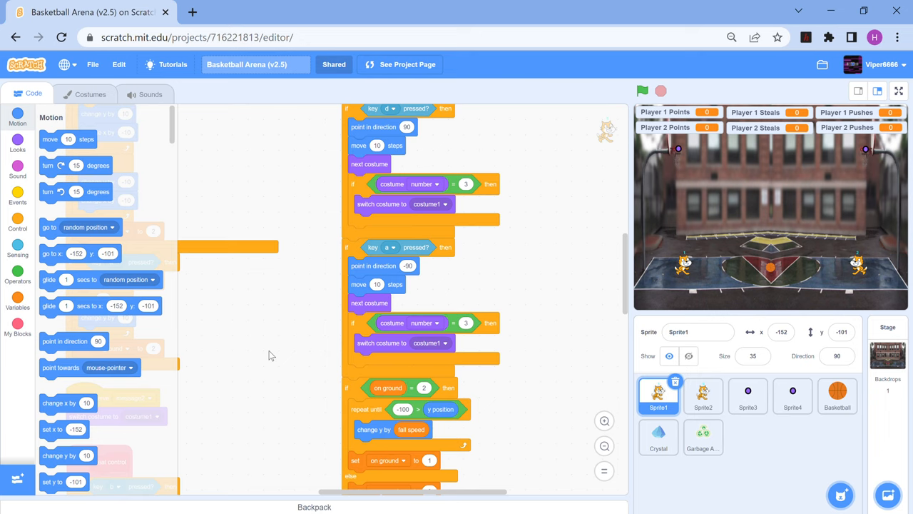
mouse_move(831, 77)
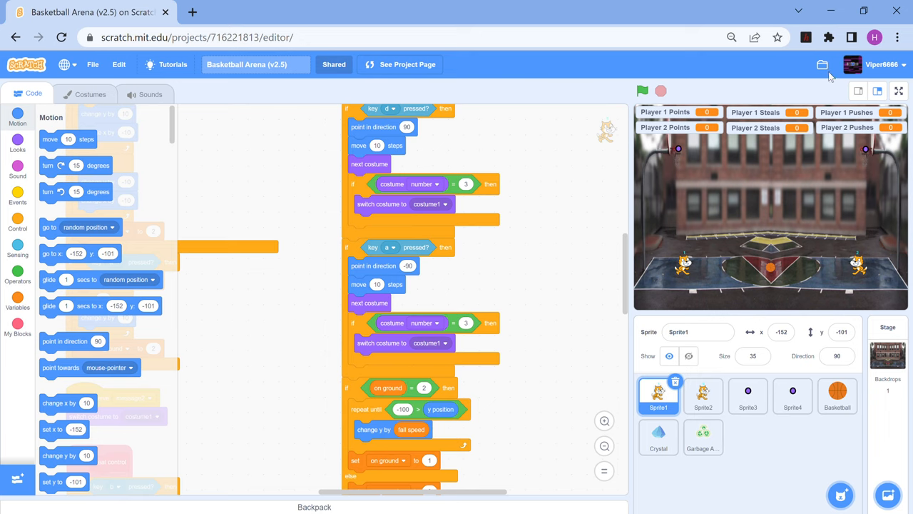